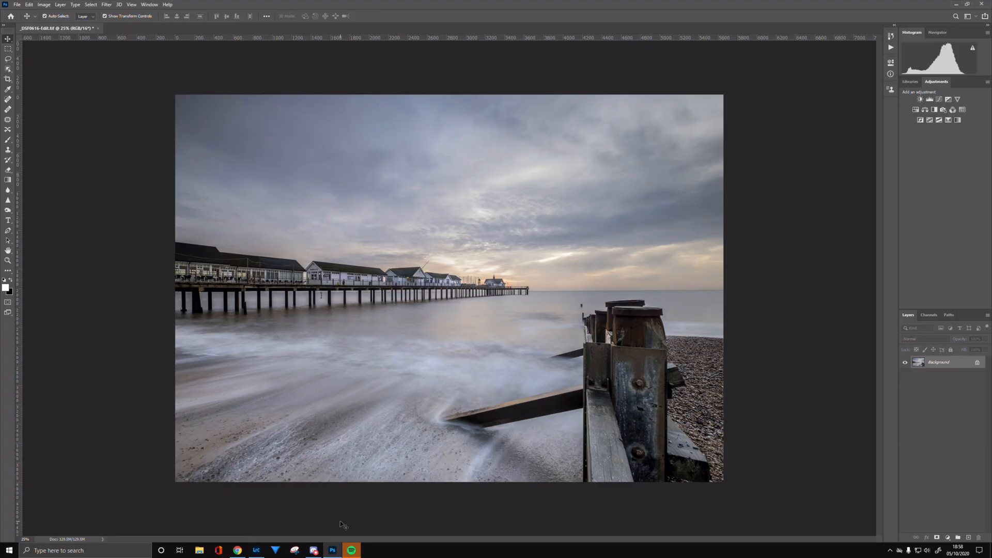
pyautogui.moveTo(382, 522)
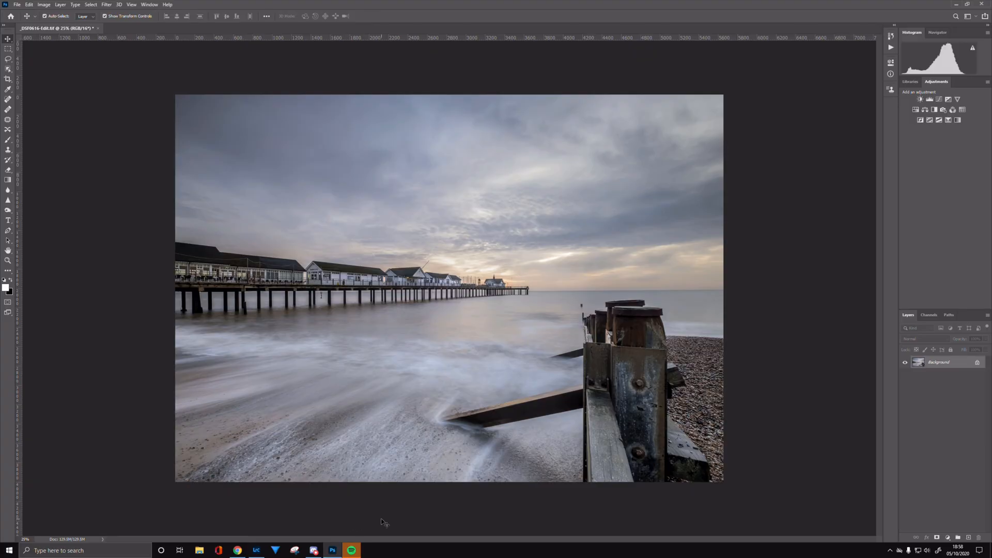
pyautogui.moveTo(366, 443)
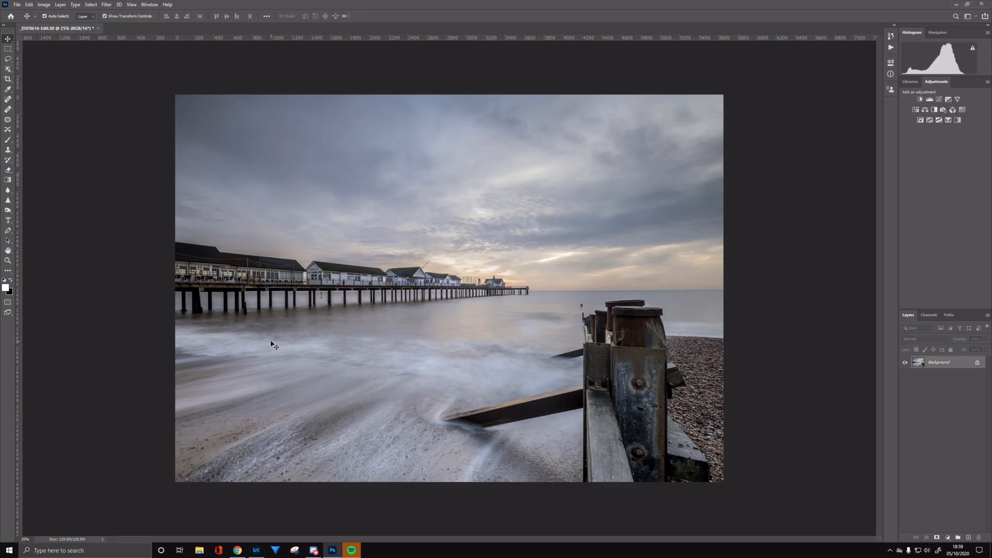
pyautogui.moveTo(303, 329)
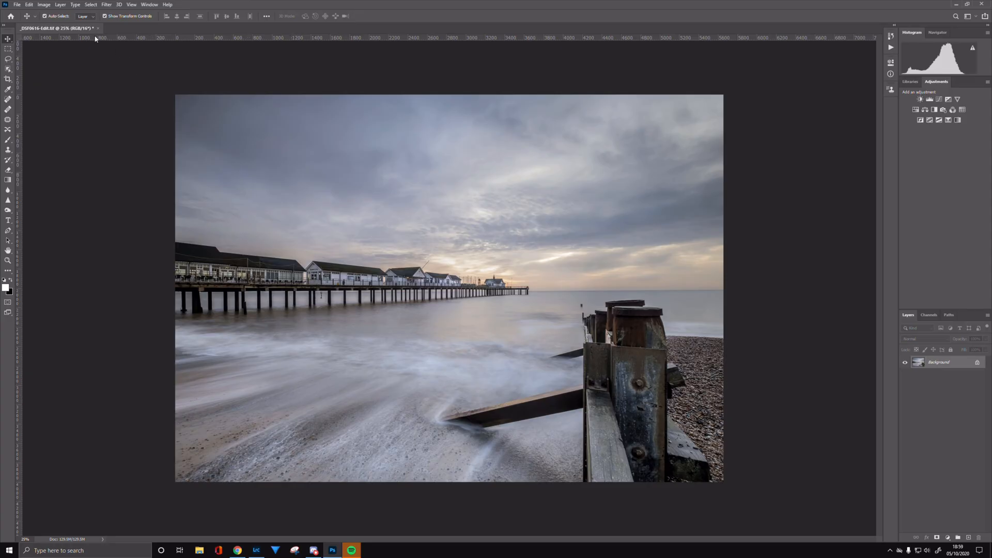
pyautogui.moveTo(414, 131)
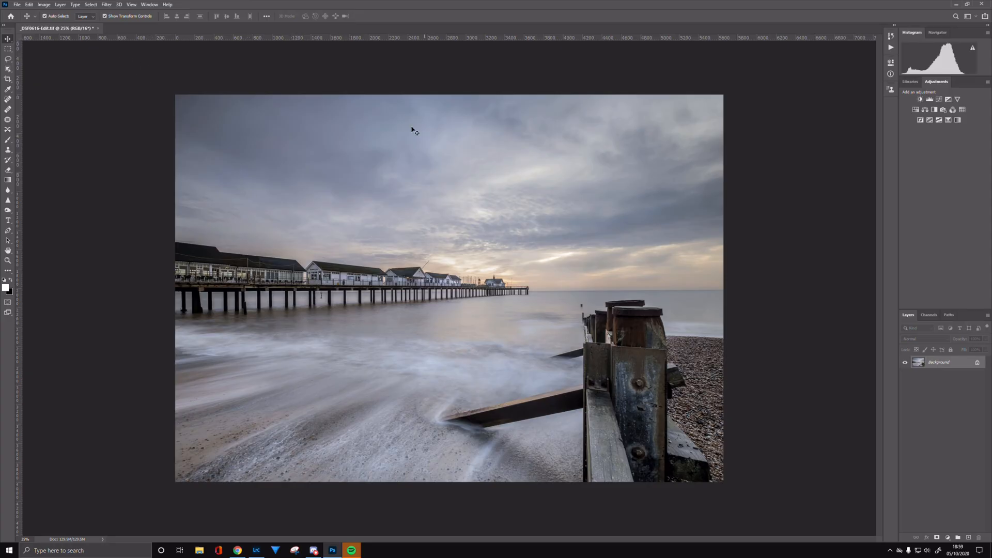
pyautogui.moveTo(334, 234)
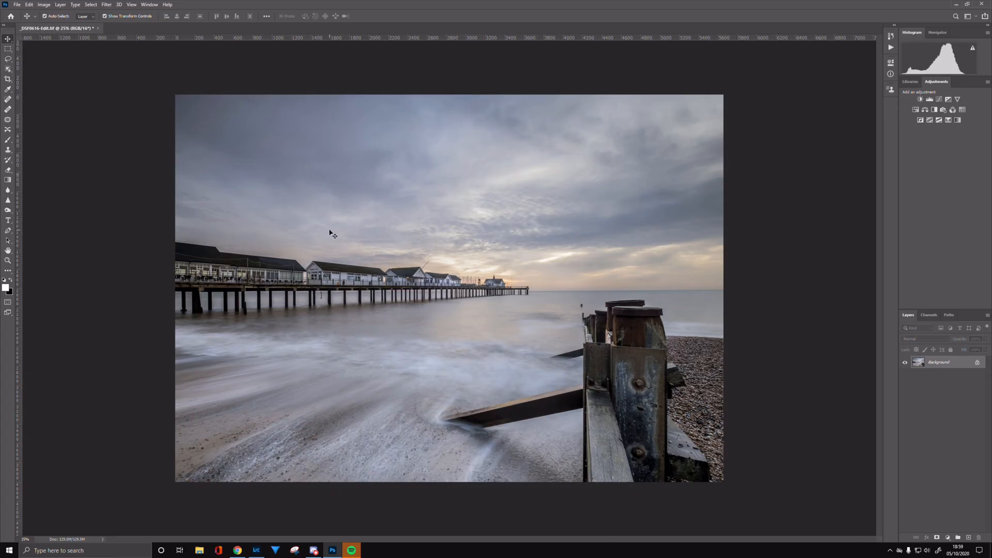
pyautogui.moveTo(119, 50)
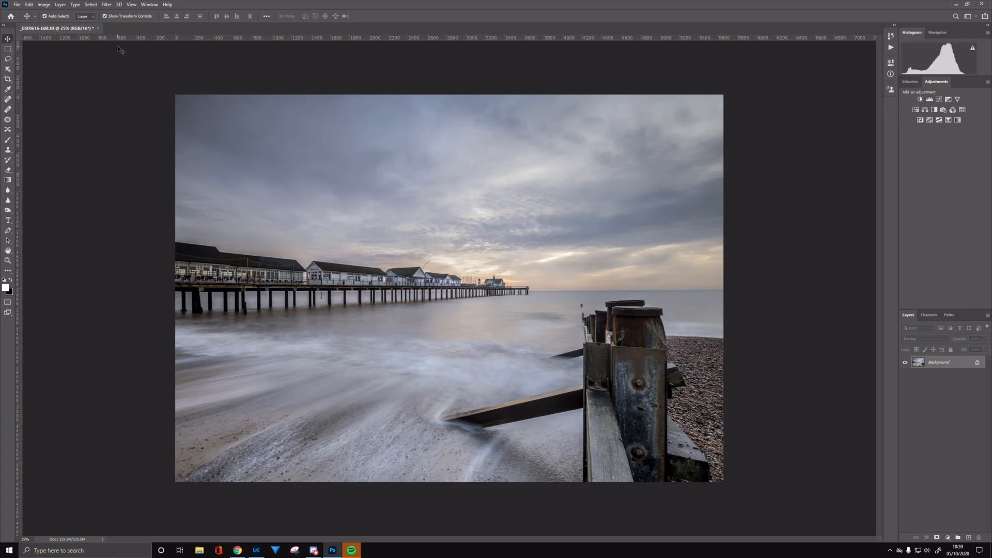
pyautogui.moveTo(106, 27)
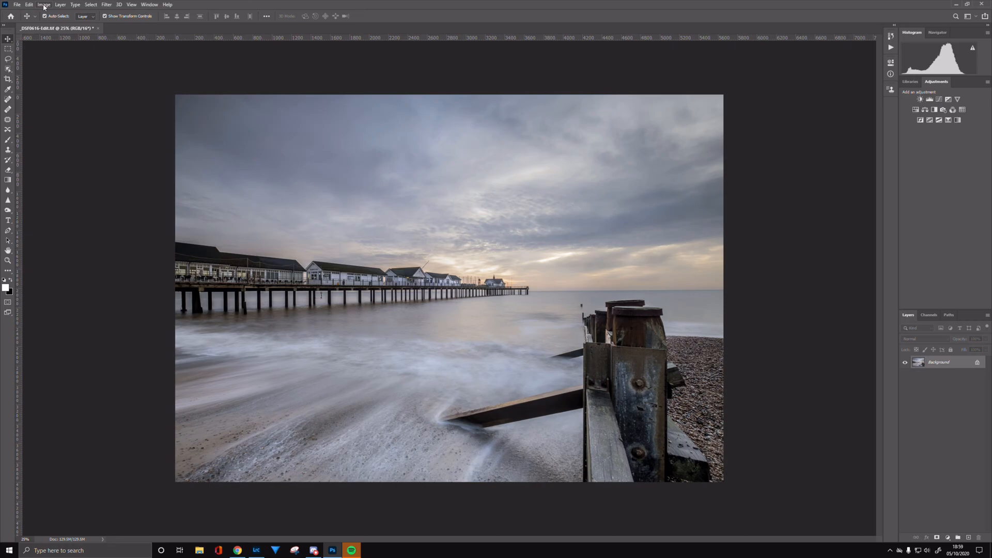
# Step: In Image Size, set resolution to 300 pixels/inch and width to 297 mm, then confirm
pyautogui.click(43, 4)
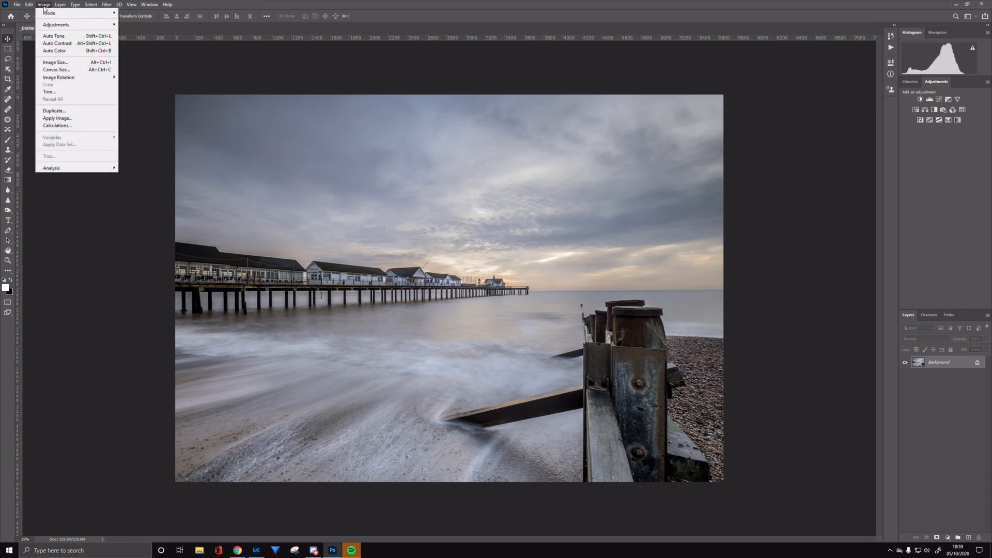
pyautogui.moveTo(57, 62)
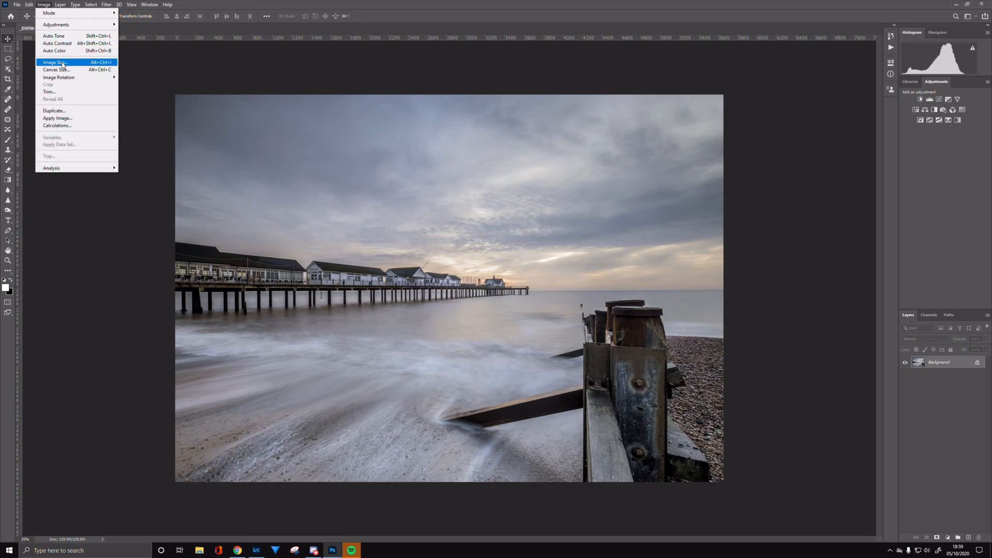
pyautogui.click(54, 62)
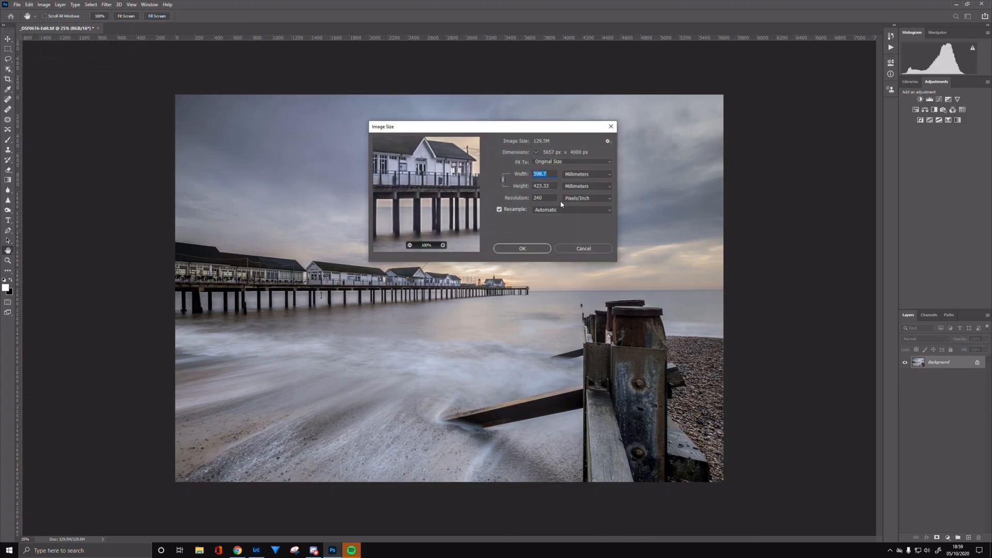
pyautogui.click(541, 198)
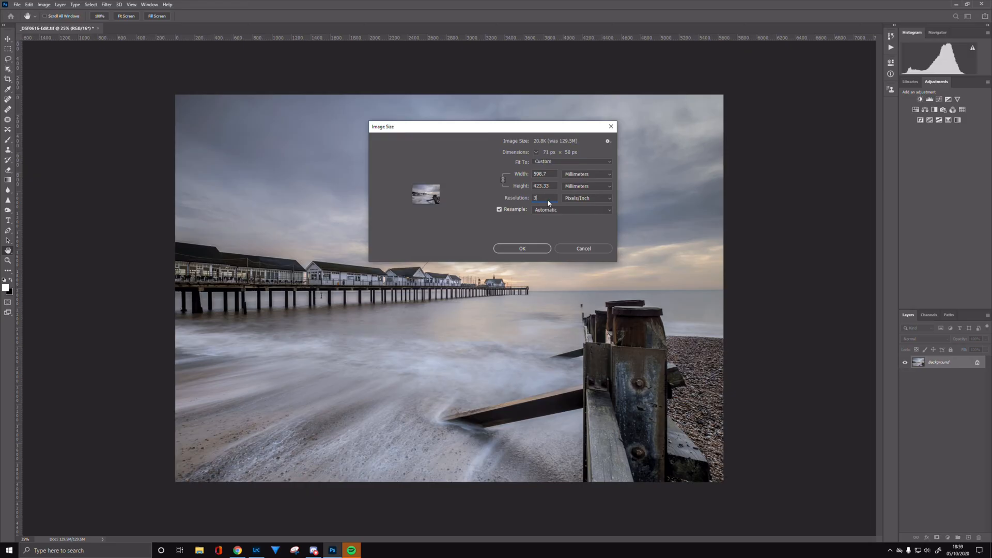
pyautogui.write('300')
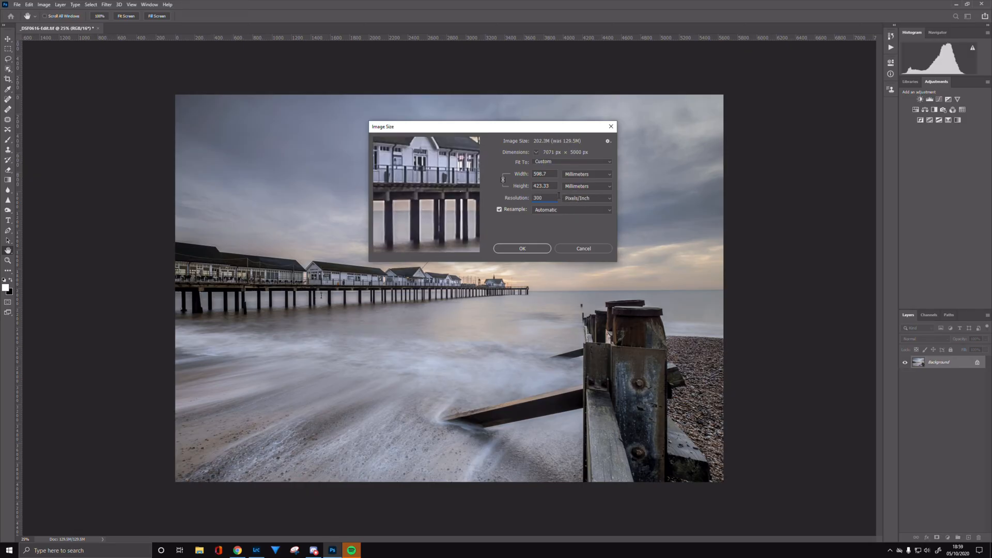
pyautogui.click(540, 174)
pyautogui.write('297')
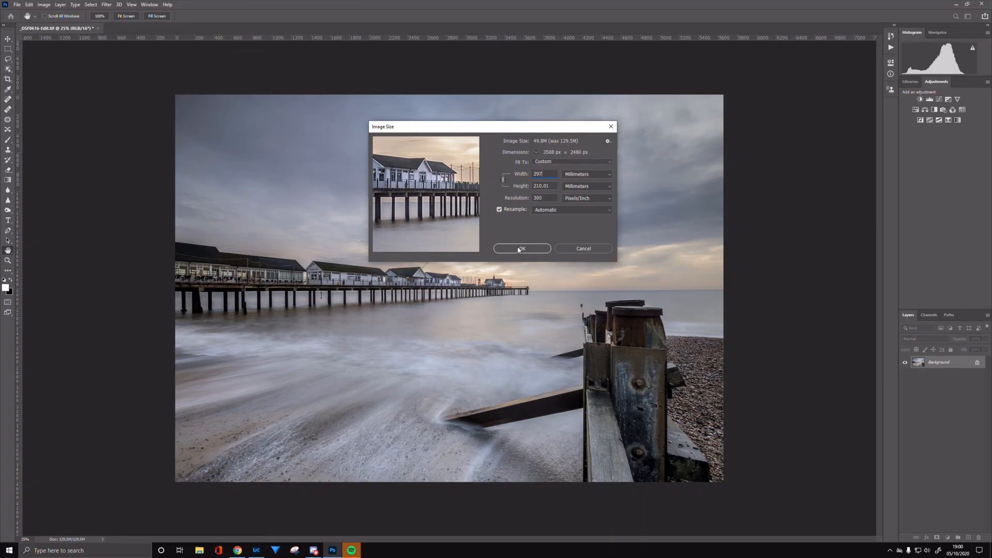
pyautogui.click(521, 248)
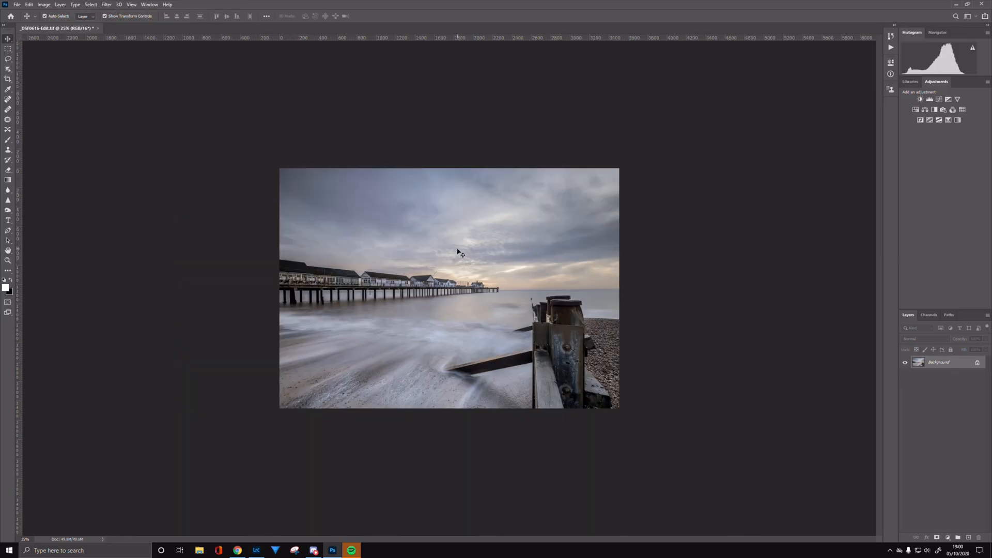
pyautogui.moveTo(454, 257)
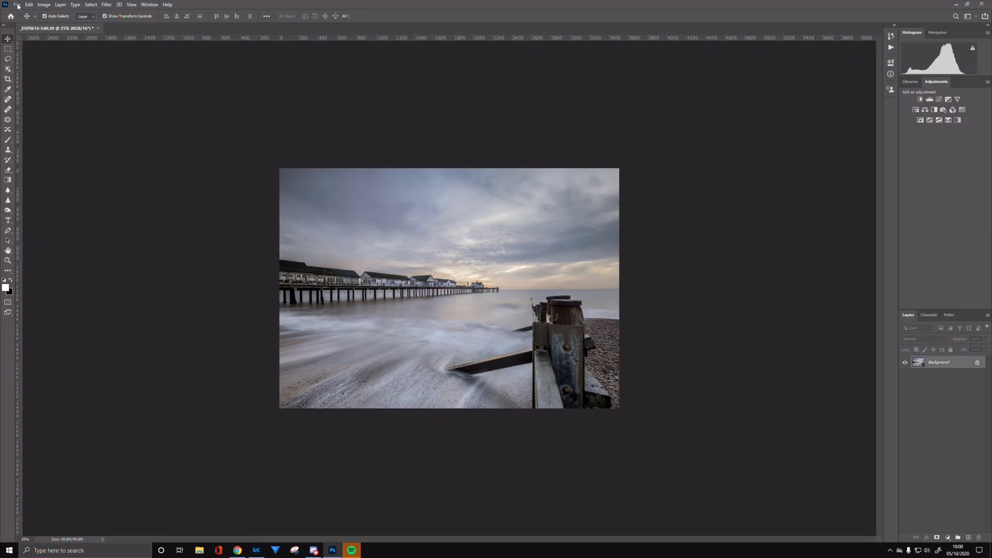
# Step: Start a new document and measure its size in millimetres
pyautogui.click(16, 4)
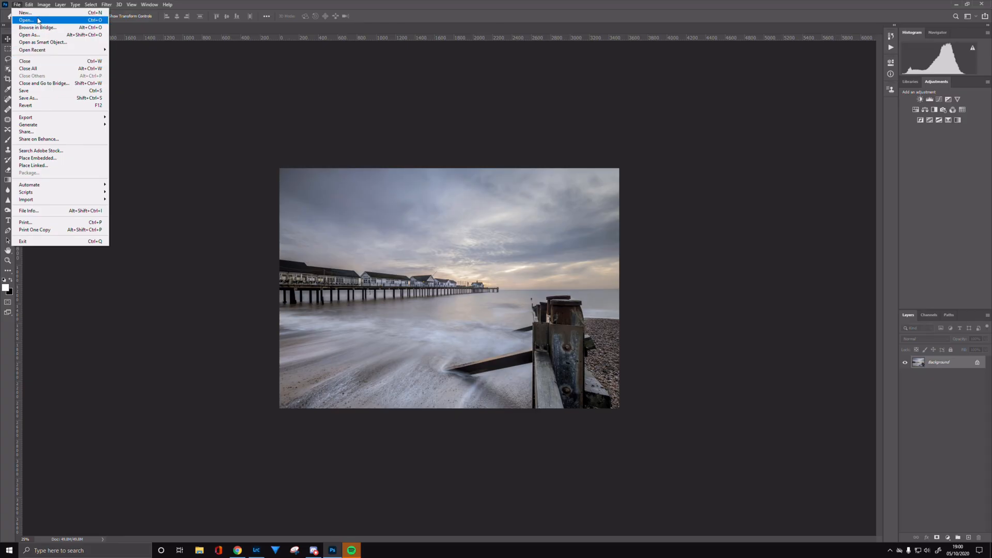
pyautogui.click(25, 12)
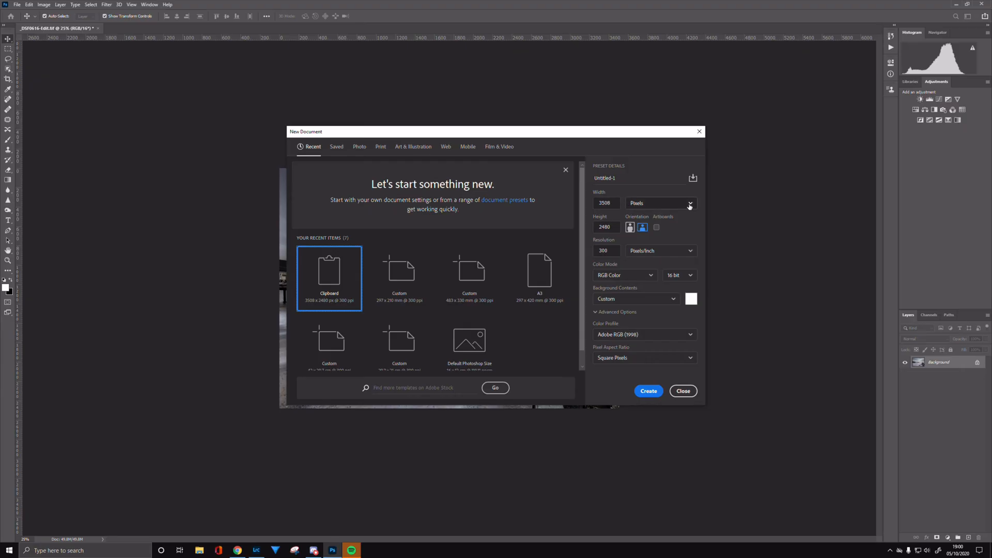
pyautogui.click(689, 203)
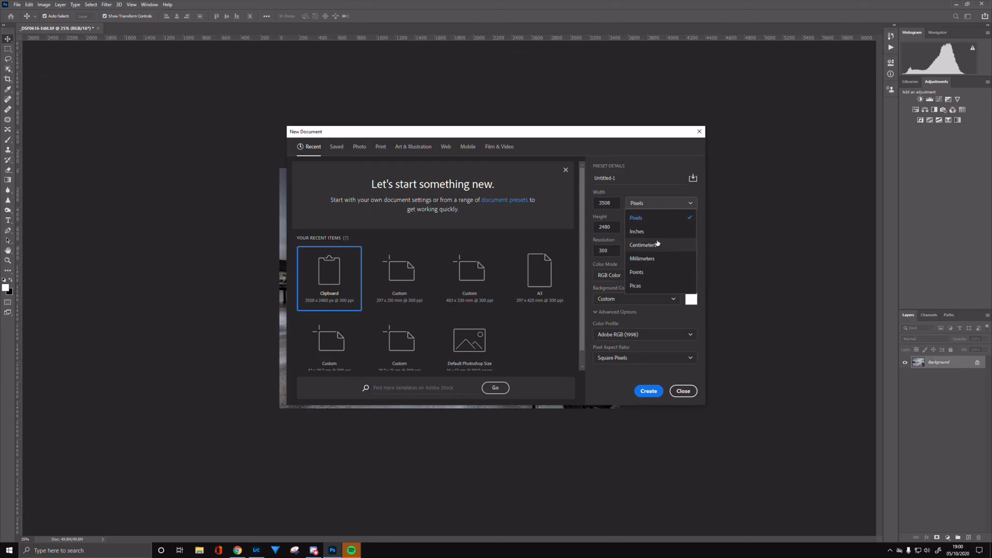
pyautogui.click(641, 259)
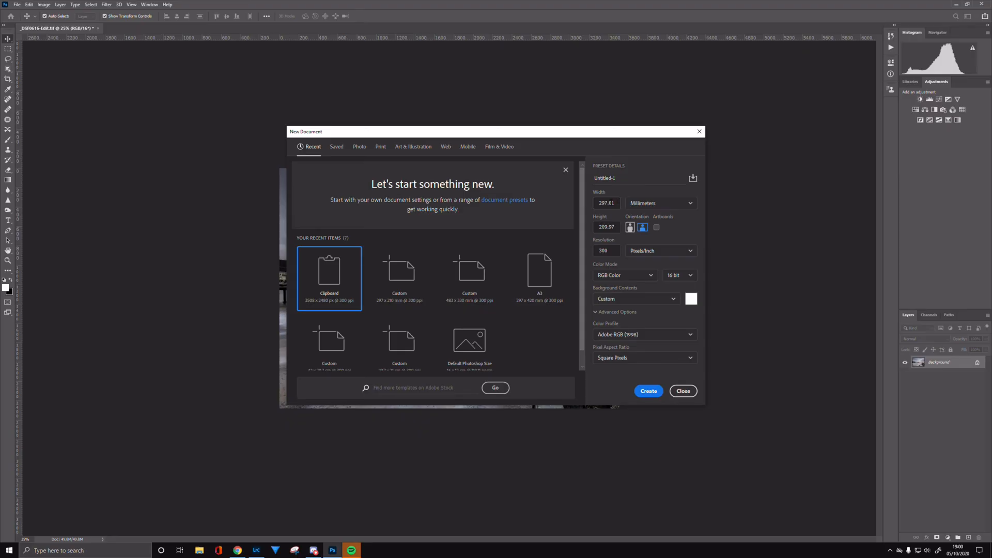
# Step: Make the new document 297 × 210 mm at 300 ppi and create it
pyautogui.click(605, 203)
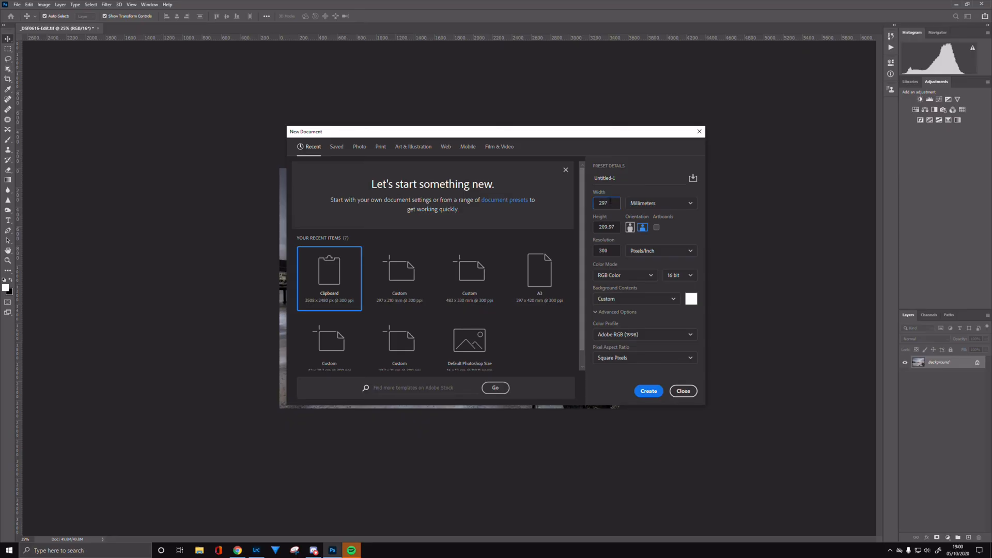
pyautogui.moveTo(464, 215)
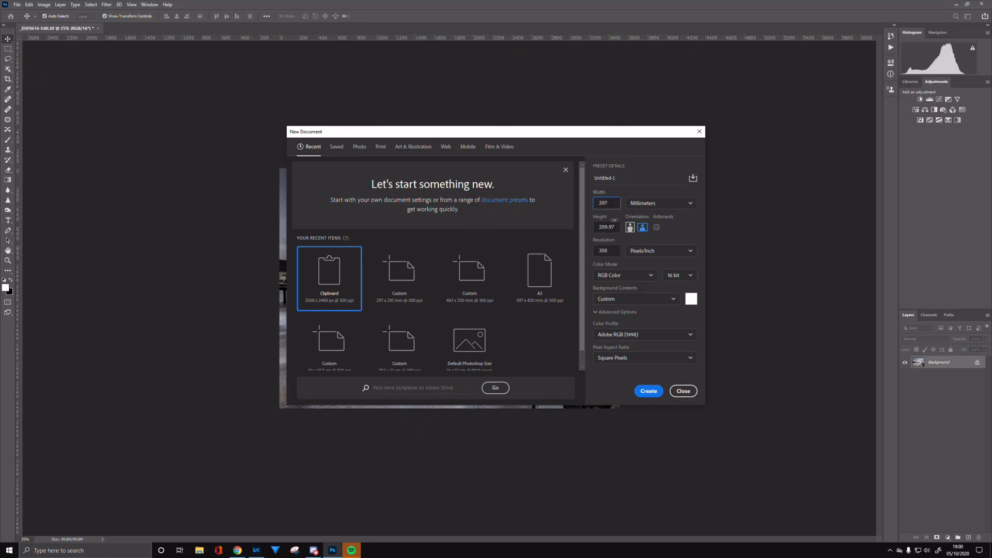
pyautogui.click(605, 226)
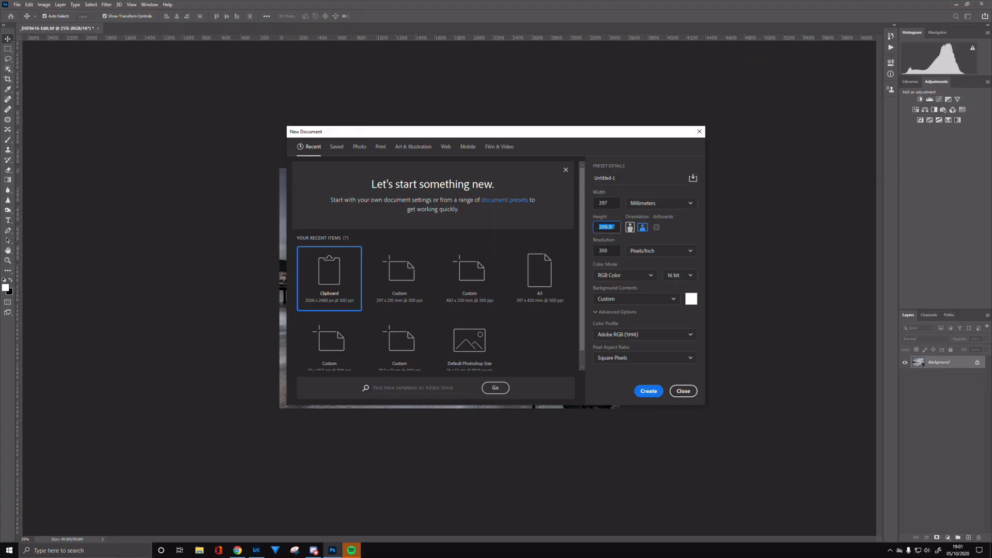
pyautogui.write('210')
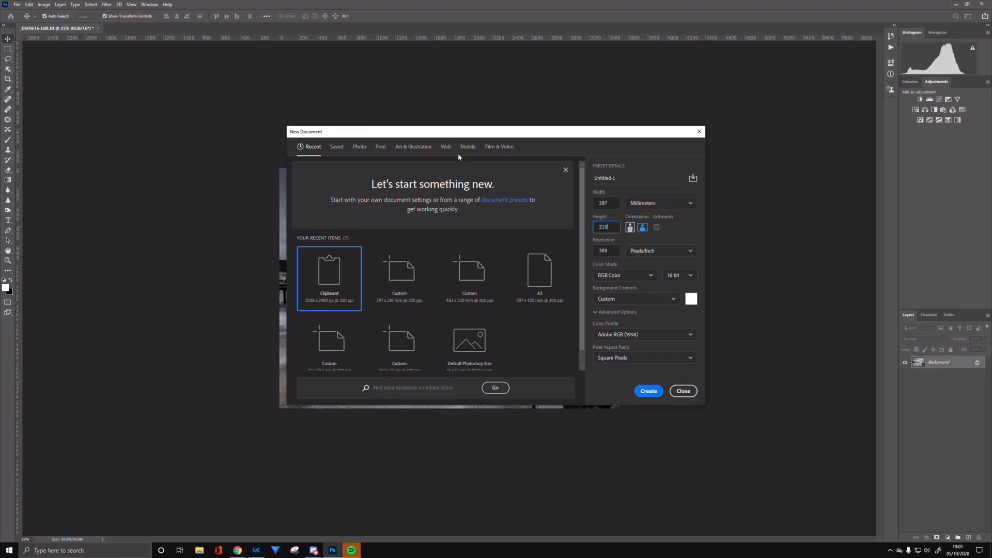
pyautogui.moveTo(483, 220)
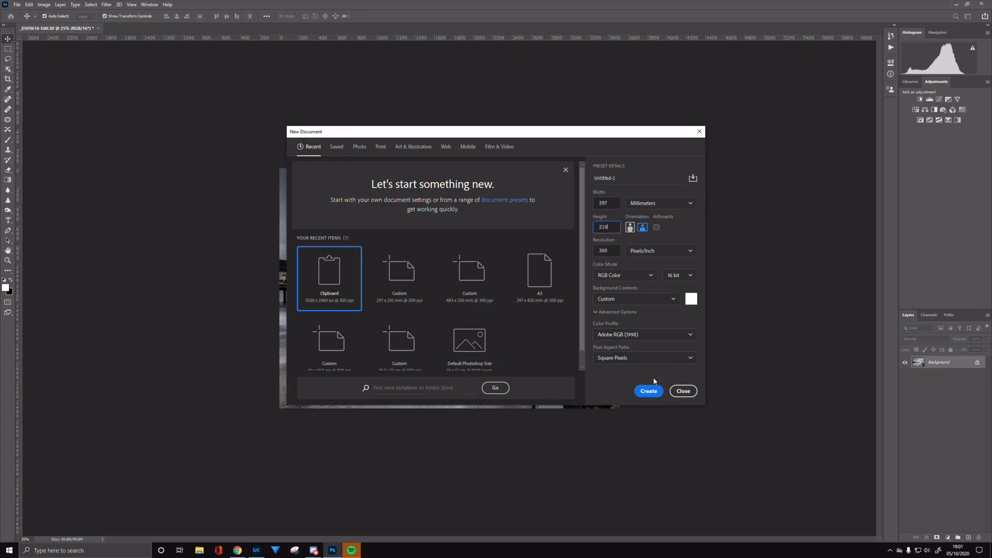
pyautogui.moveTo(693, 324)
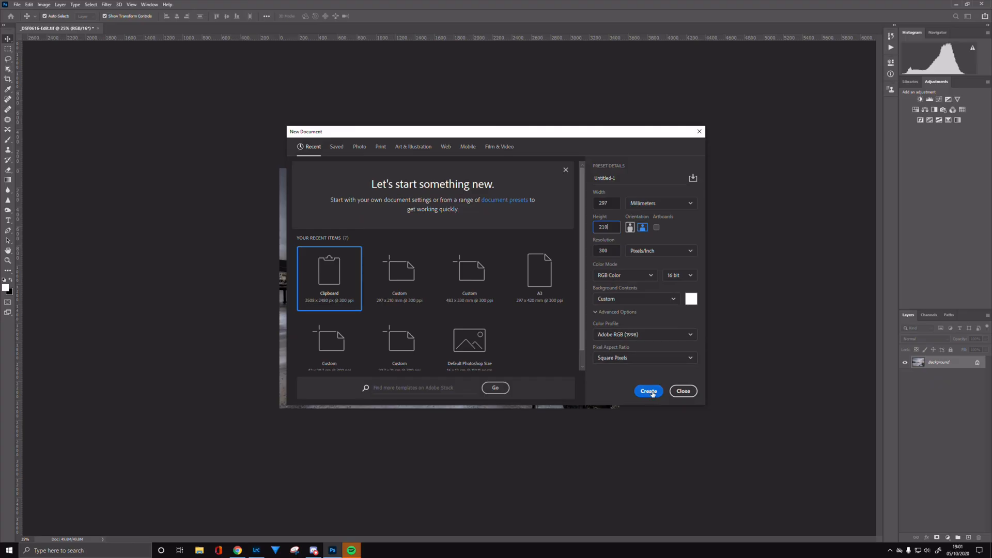
pyautogui.click(648, 391)
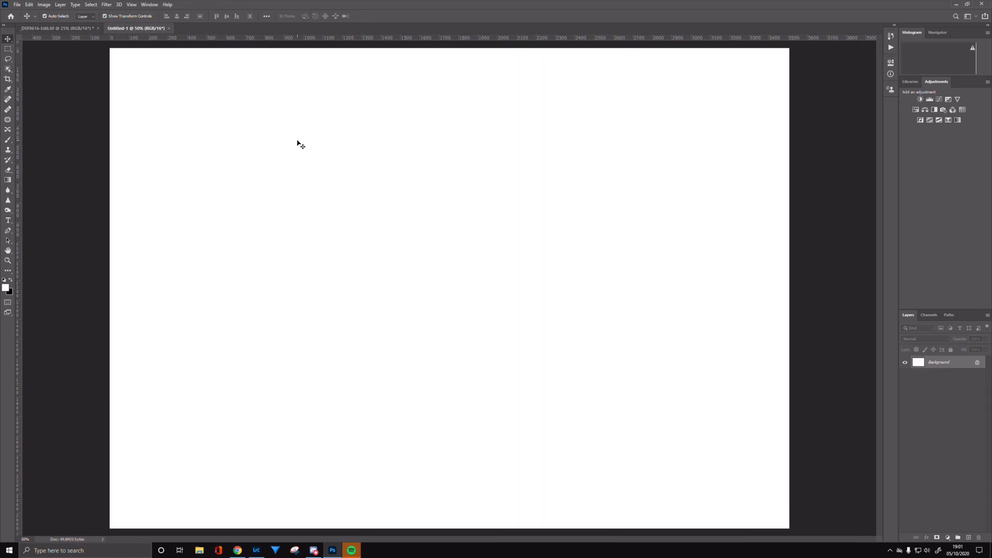
pyautogui.moveTo(265, 173)
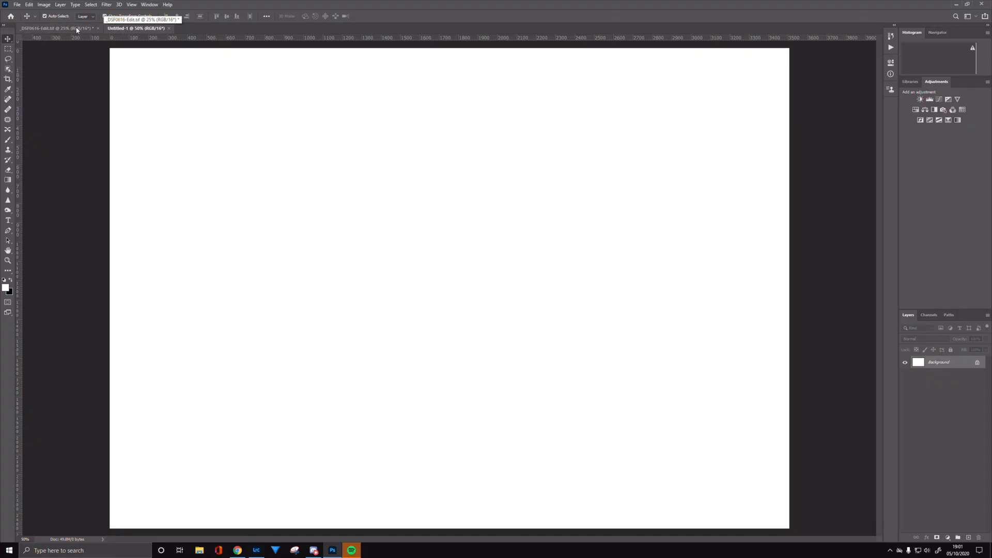
# Step: Copy the pier photo into Untitled-1 as Layer 1 and make the layer visible
pyautogui.click(57, 28)
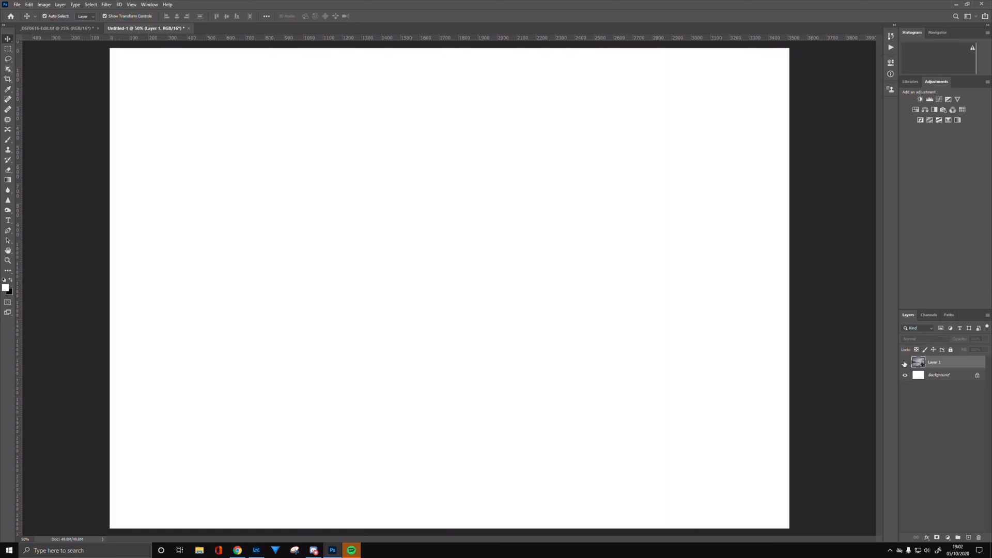
pyautogui.click(904, 363)
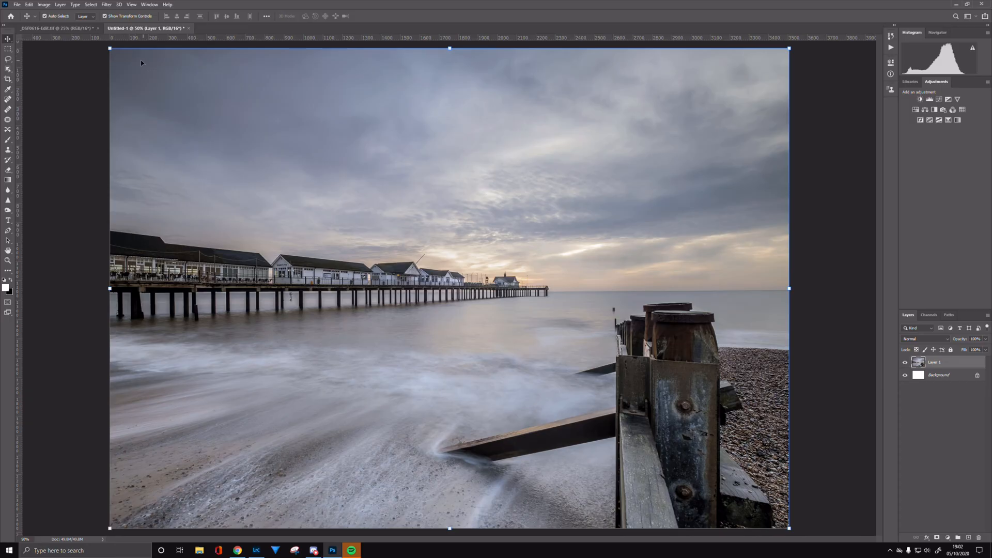
pyautogui.moveTo(122, 59)
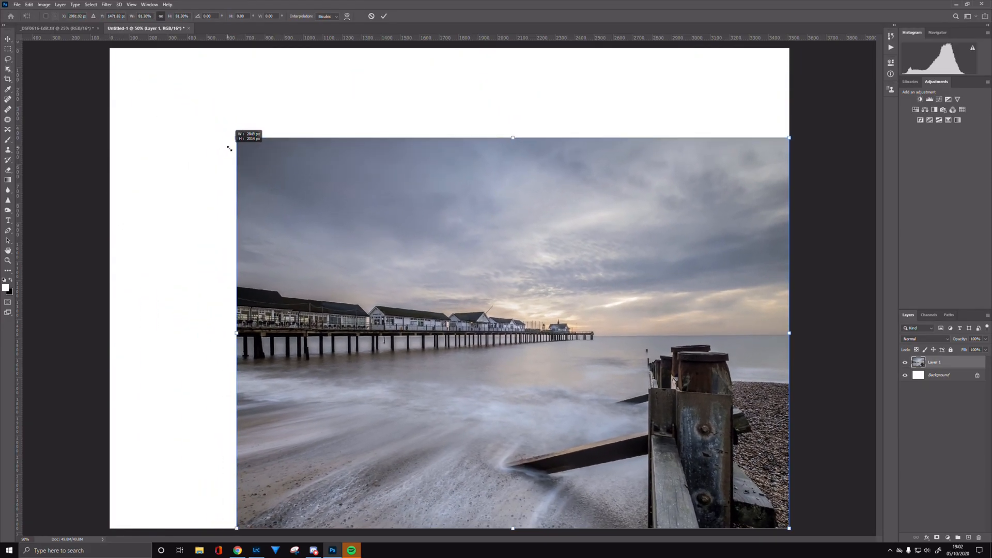
# Step: Free-transform the photo smaller and drag it to the page centre with an even white border
pyautogui.moveTo(237, 137); pyautogui.dragTo(258, 154)
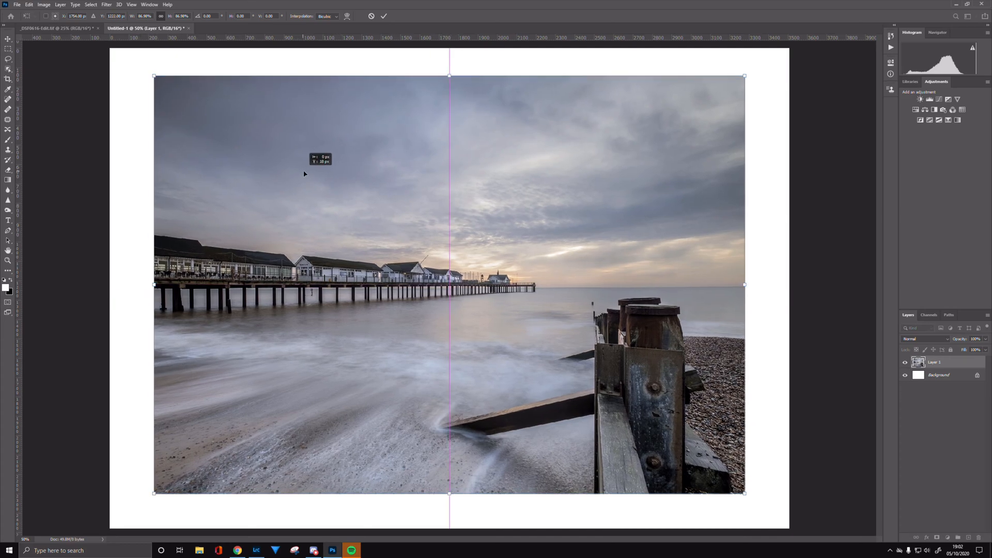
pyautogui.moveTo(449, 283); pyautogui.dragTo(449, 290)
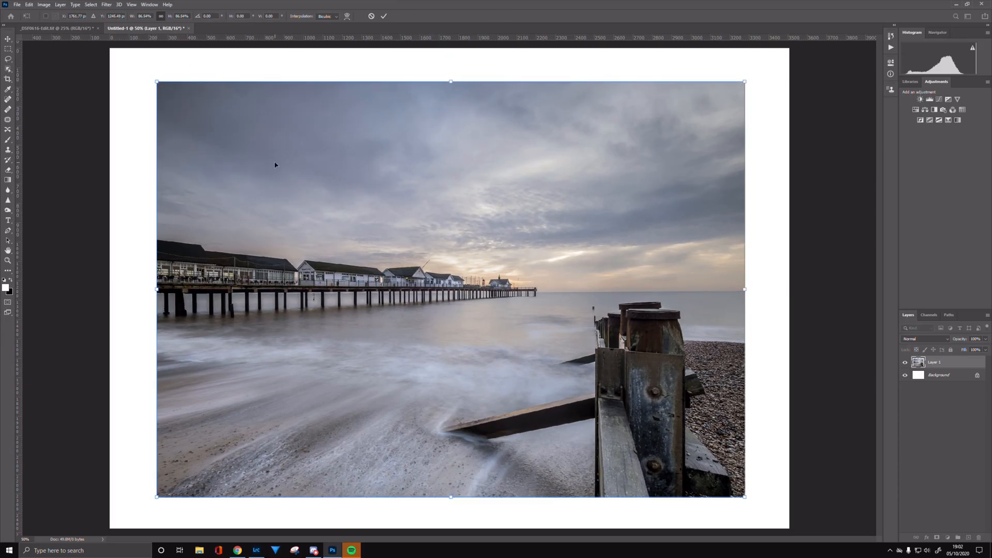
pyautogui.moveTo(278, 164); pyautogui.dragTo(283, 167)
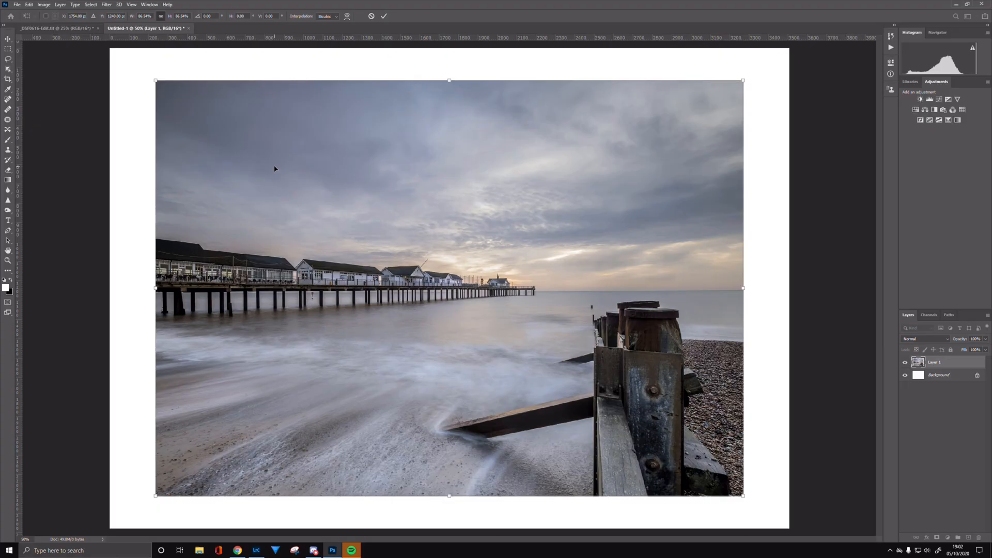
pyautogui.moveTo(162, 94)
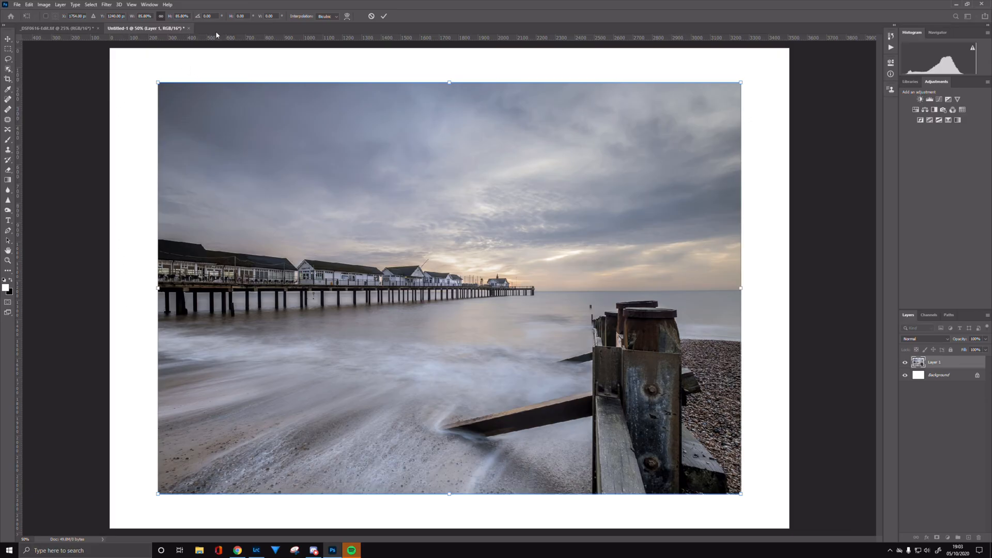
pyautogui.moveTo(216, 32)
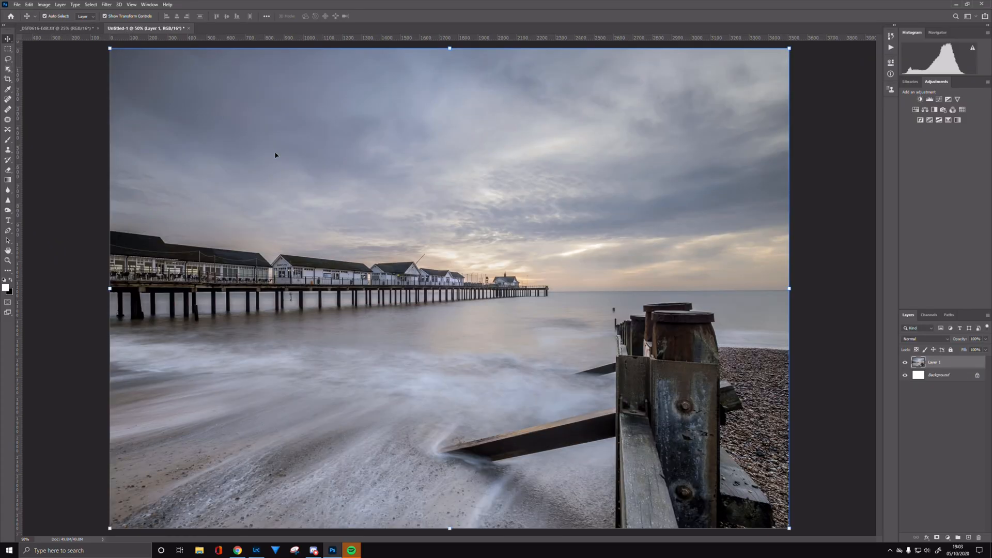
pyautogui.moveTo(671, 246)
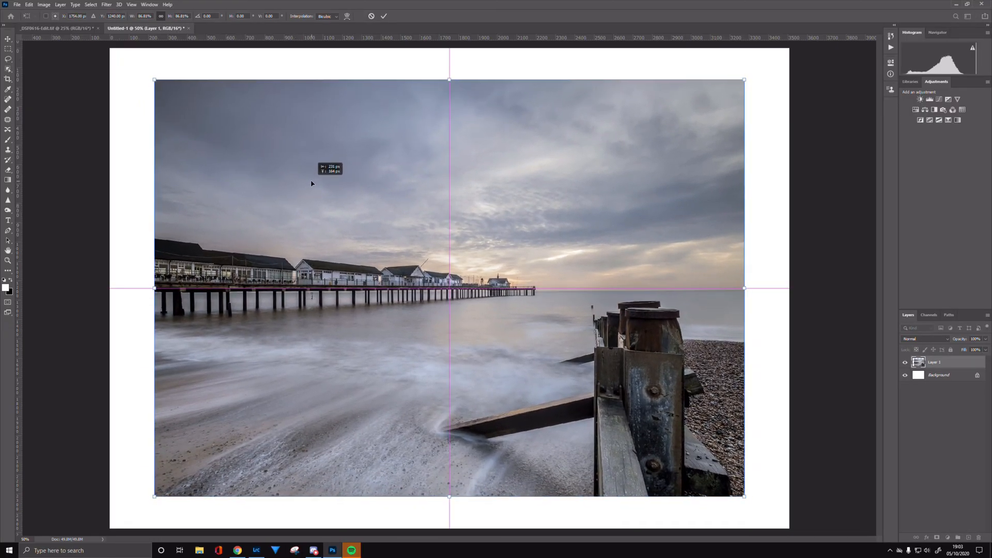
# Step: Redo the transform, snap the photo to the centre guides and commit the resize
pyautogui.click(383, 16)
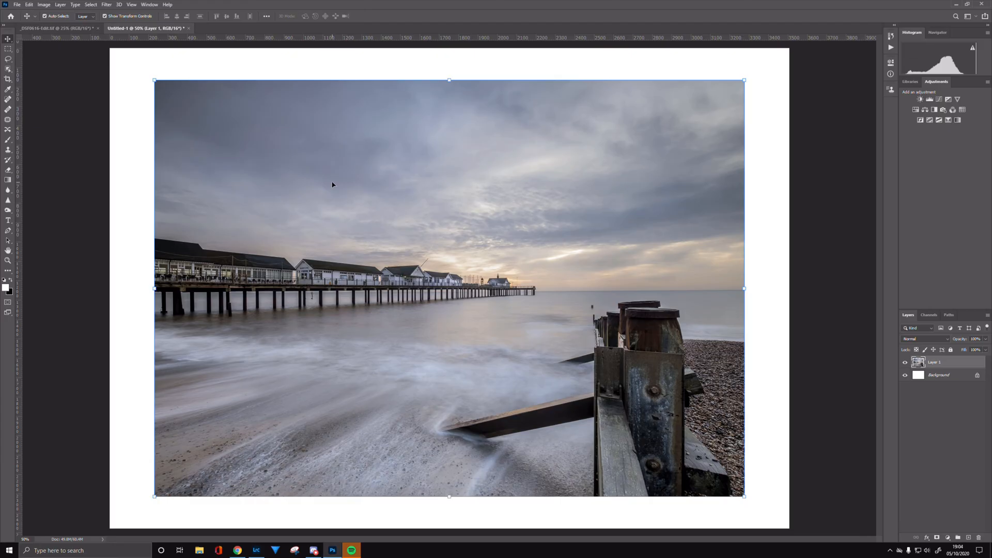
pyautogui.moveTo(96, 54)
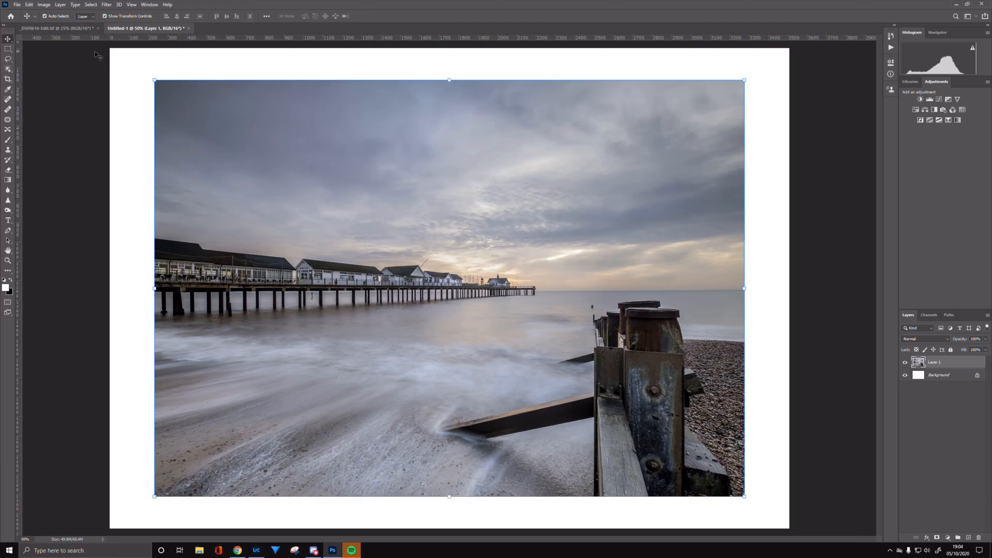
pyautogui.moveTo(252, 127)
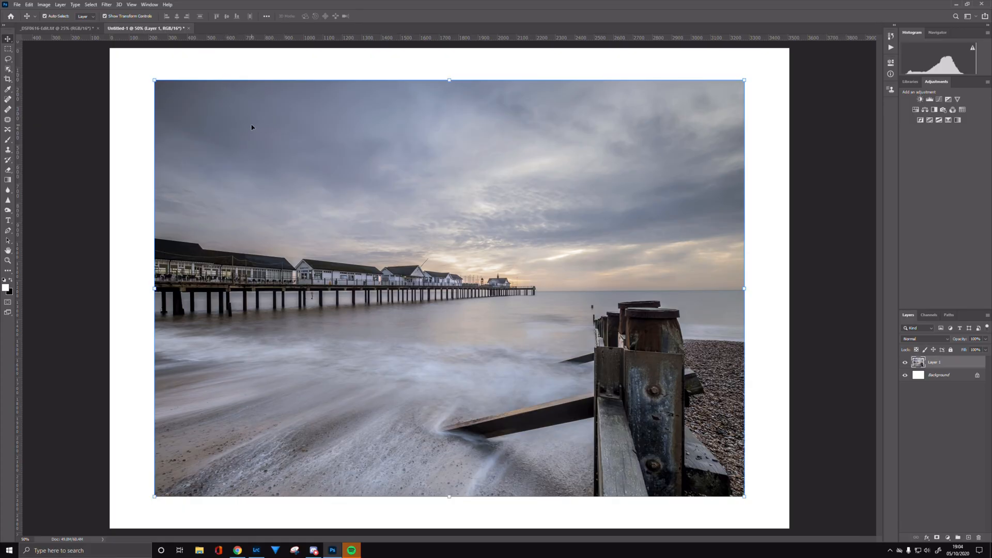
pyautogui.moveTo(458, 264)
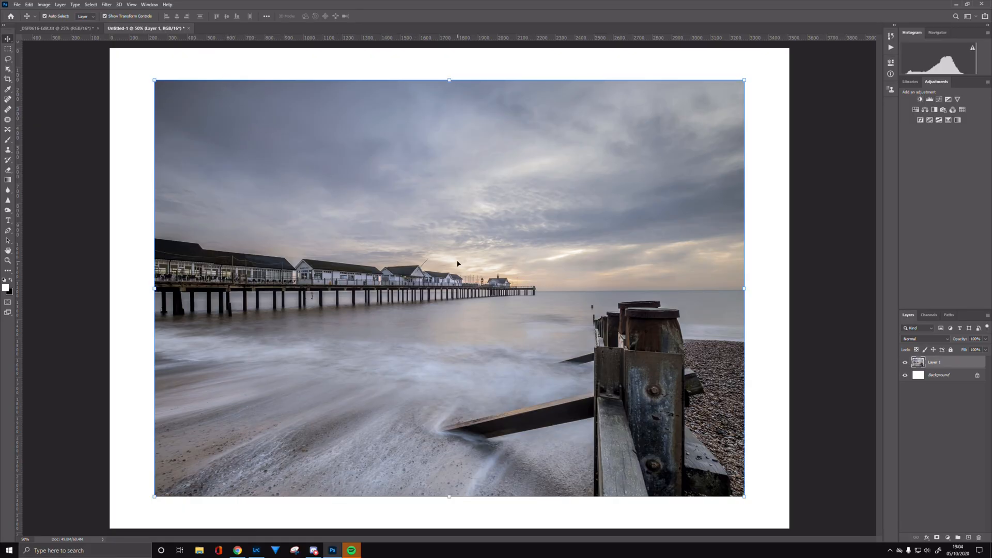
pyautogui.moveTo(246, 222)
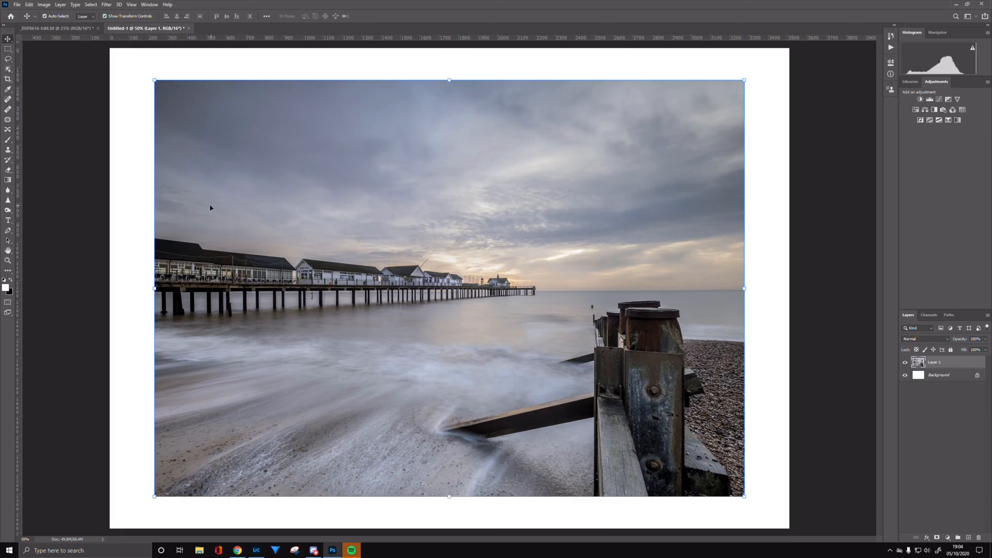
pyautogui.moveTo(206, 207)
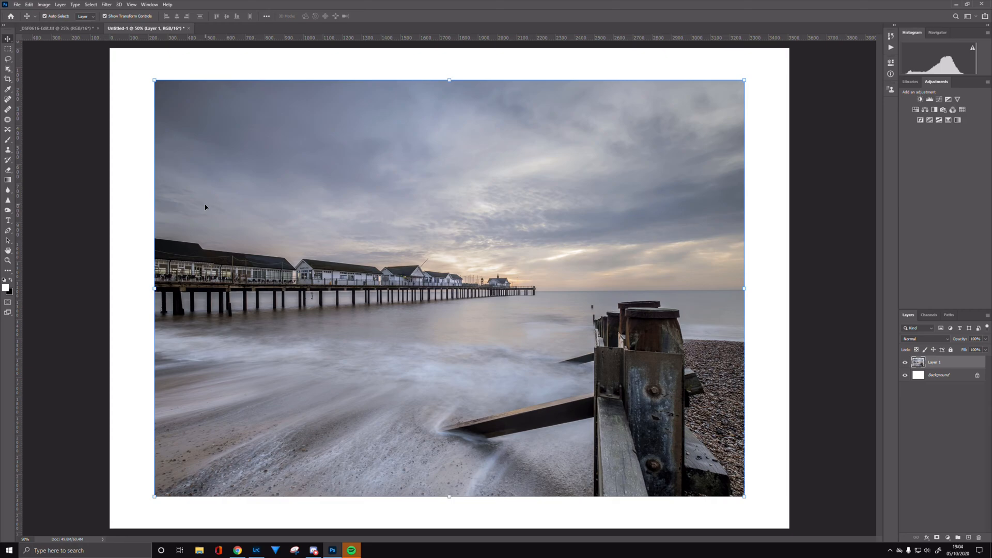
pyautogui.moveTo(205, 199)
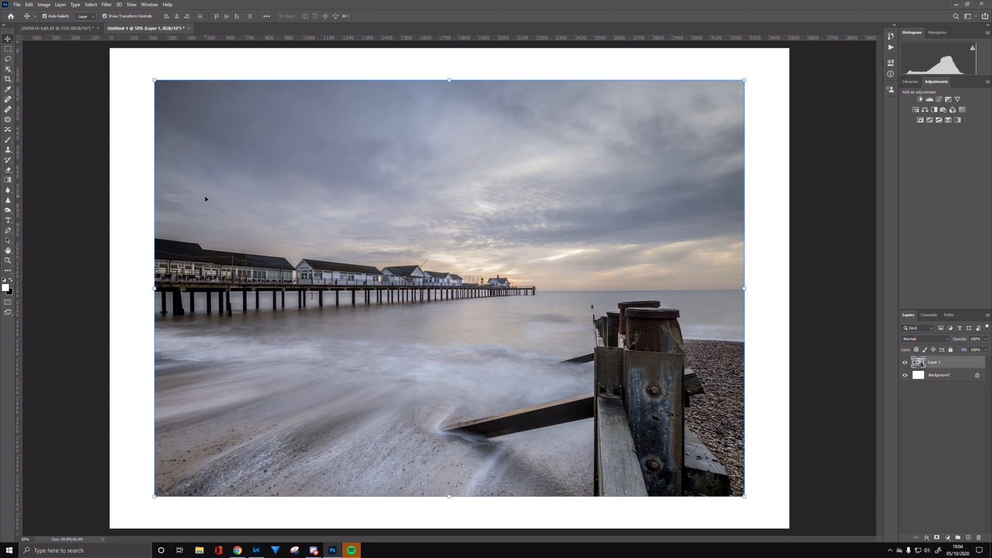
pyautogui.moveTo(543, 273)
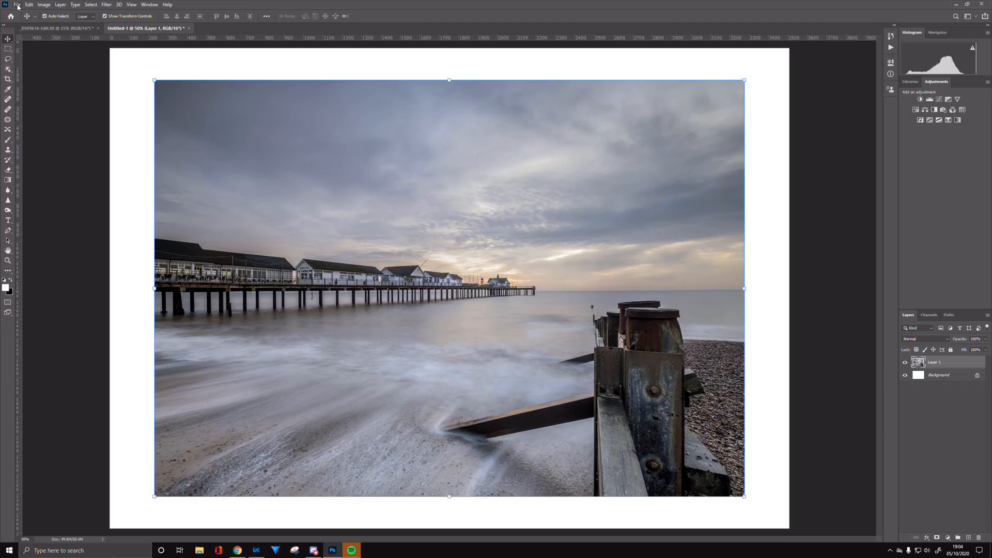
# Step: Bring up Photoshop Print Settings (Ctrl+P) for the Canon PRO-10S series printer
pyautogui.click(17, 4)
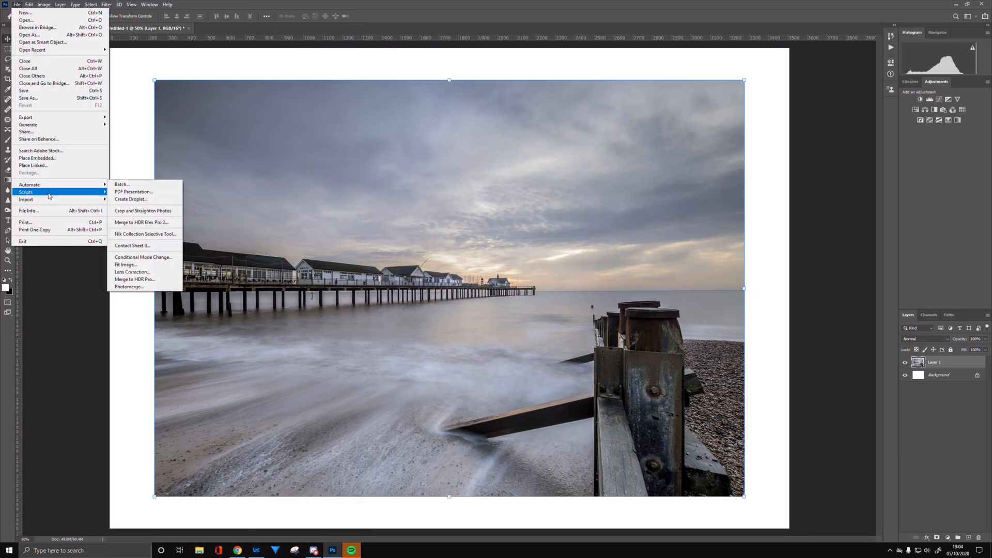
pyautogui.moveTo(30, 222)
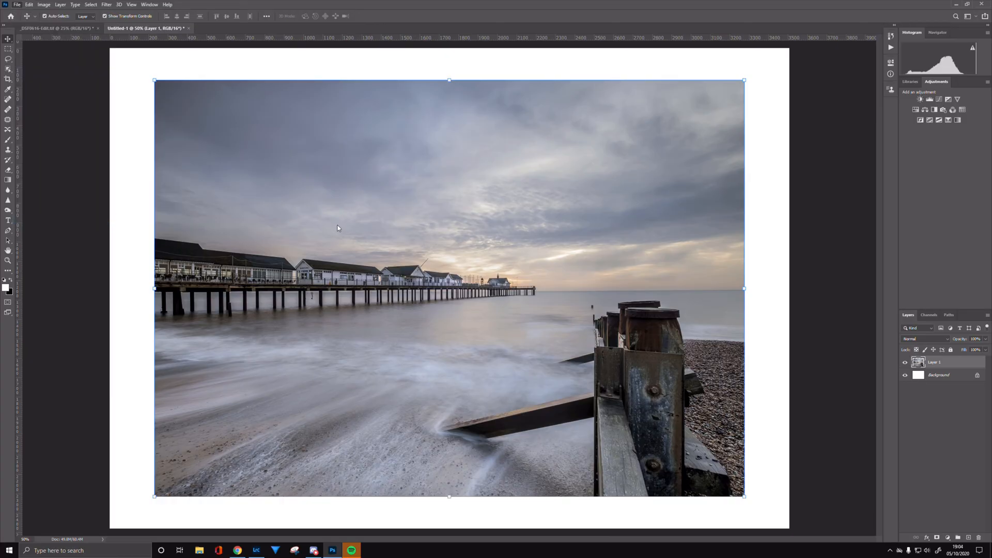
pyautogui.press('ctrl+p')
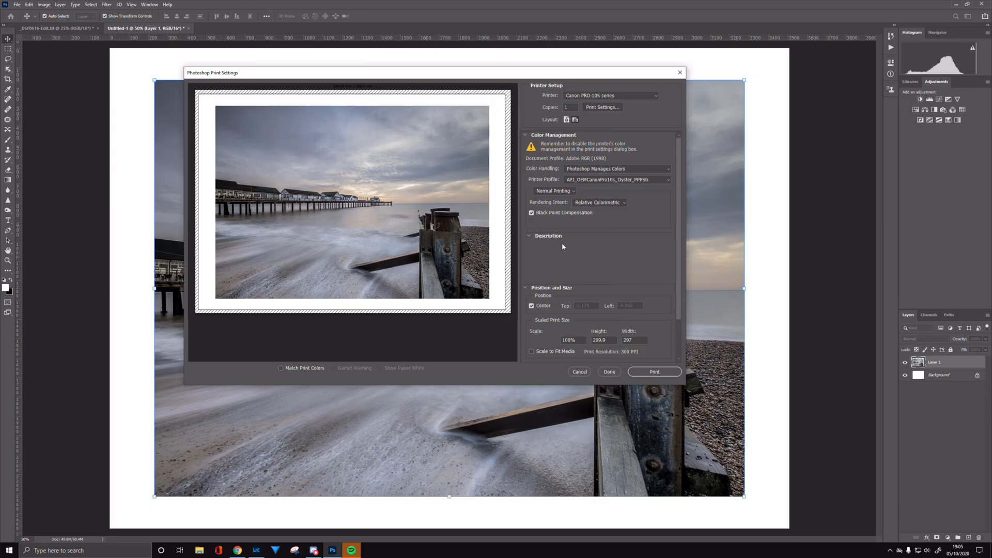
pyautogui.moveTo(595, 281)
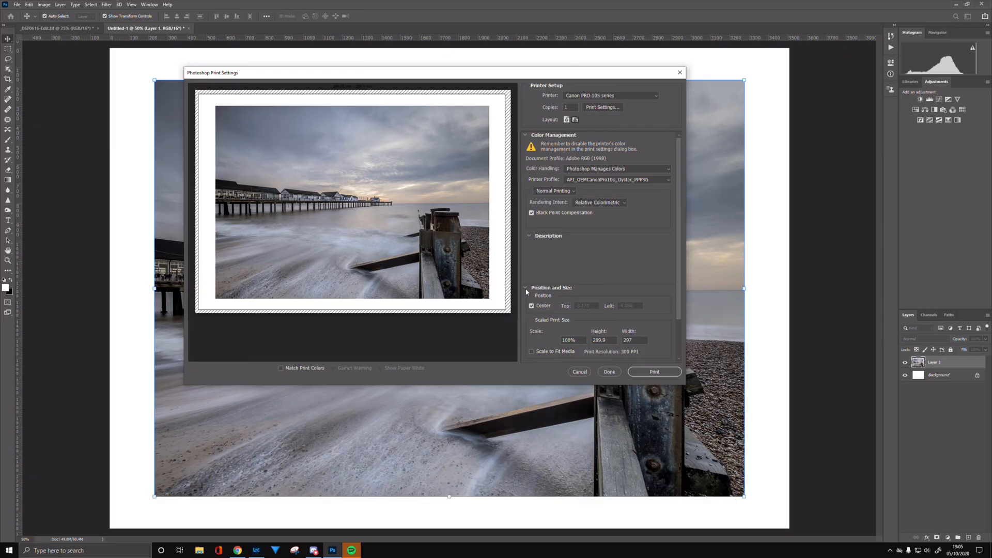
pyautogui.moveTo(627, 190)
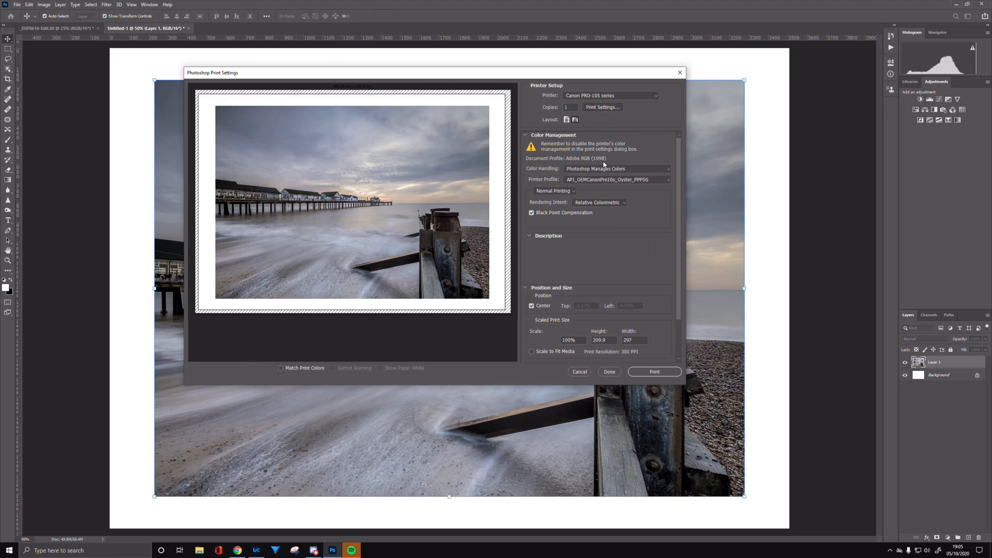
# Step: Set Color Handling to Photoshop Manages Colors
pyautogui.click(617, 169)
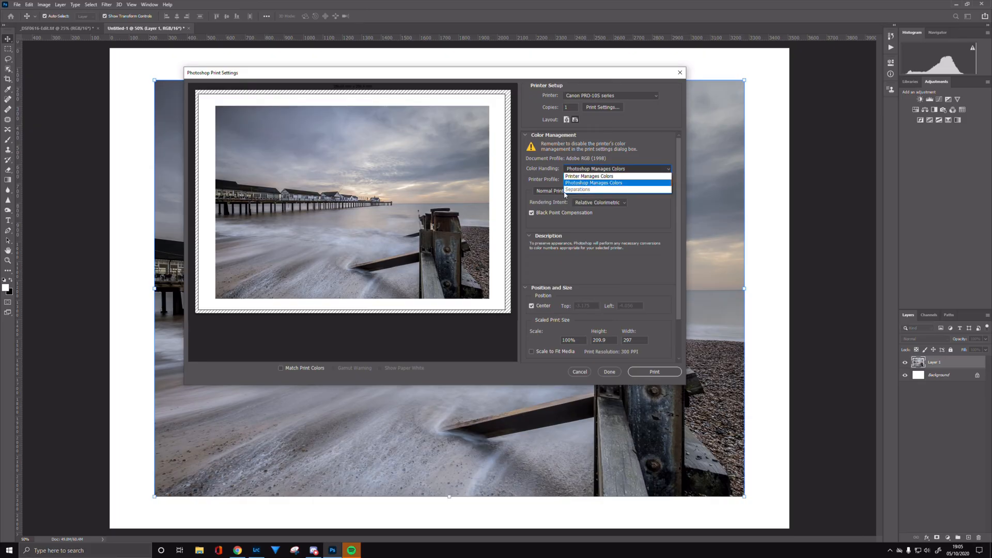
pyautogui.moveTo(596, 189)
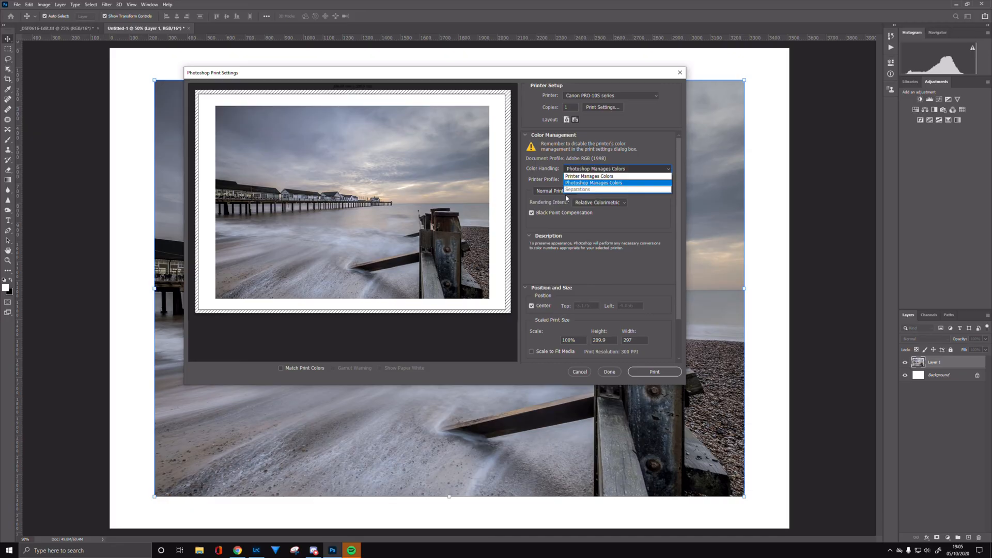
pyautogui.moveTo(563, 206)
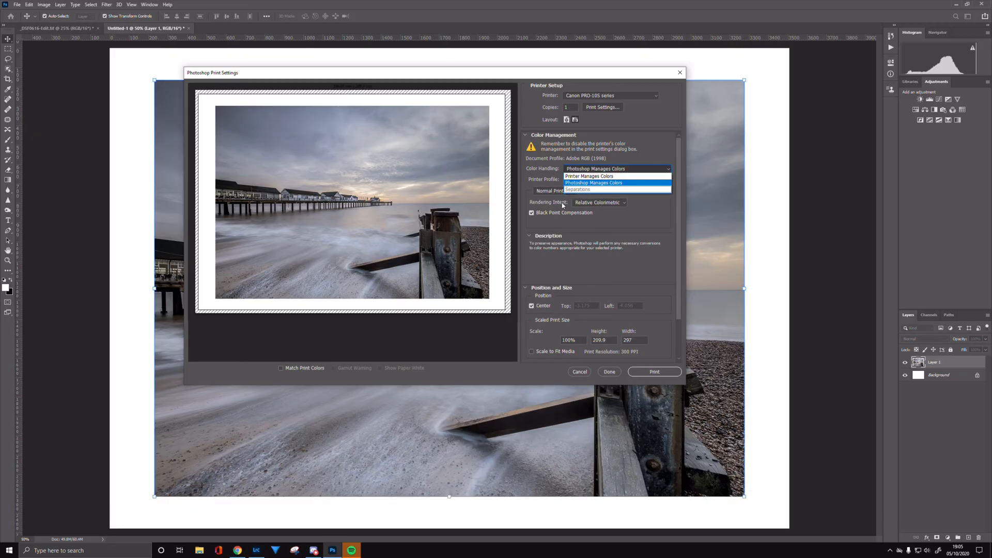
pyautogui.moveTo(590, 175)
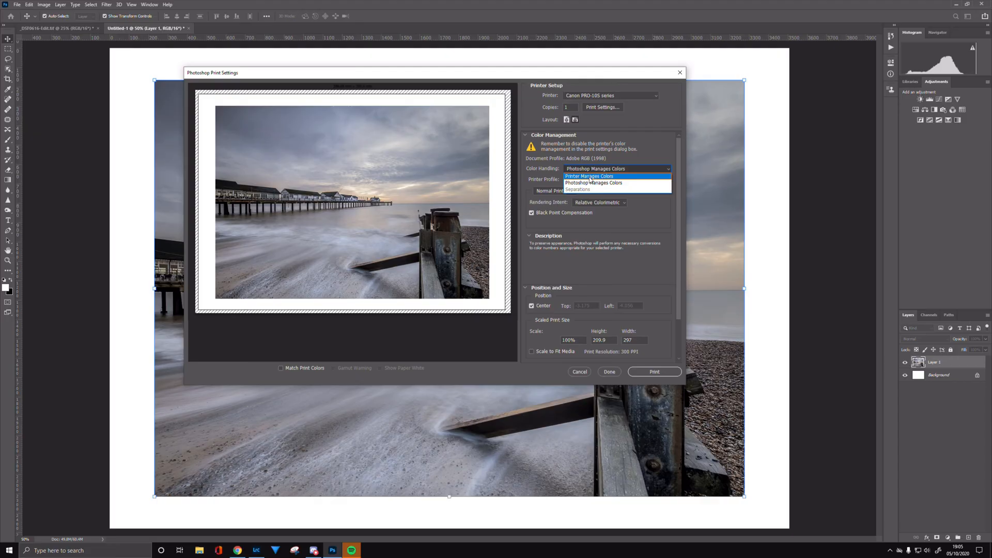
pyautogui.moveTo(593, 181)
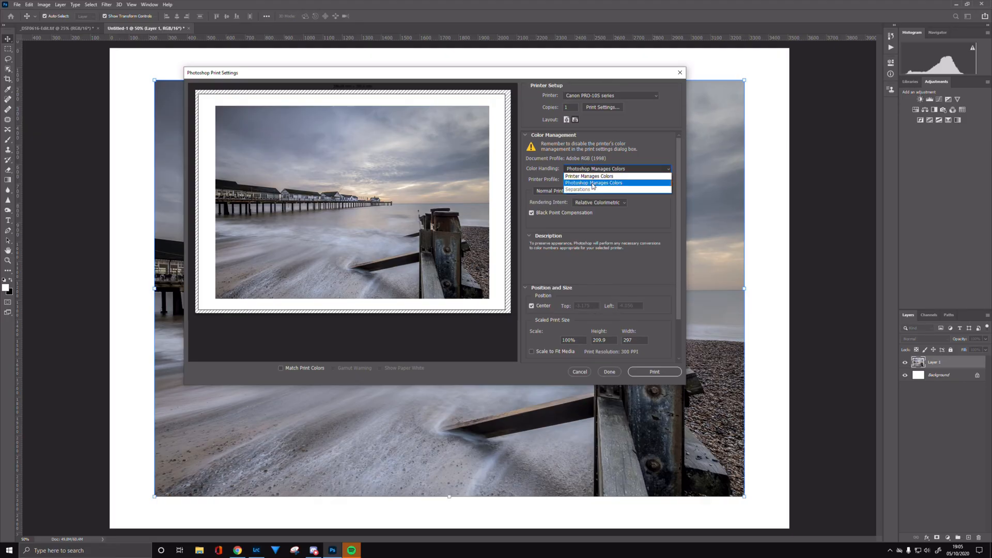
pyautogui.click(593, 182)
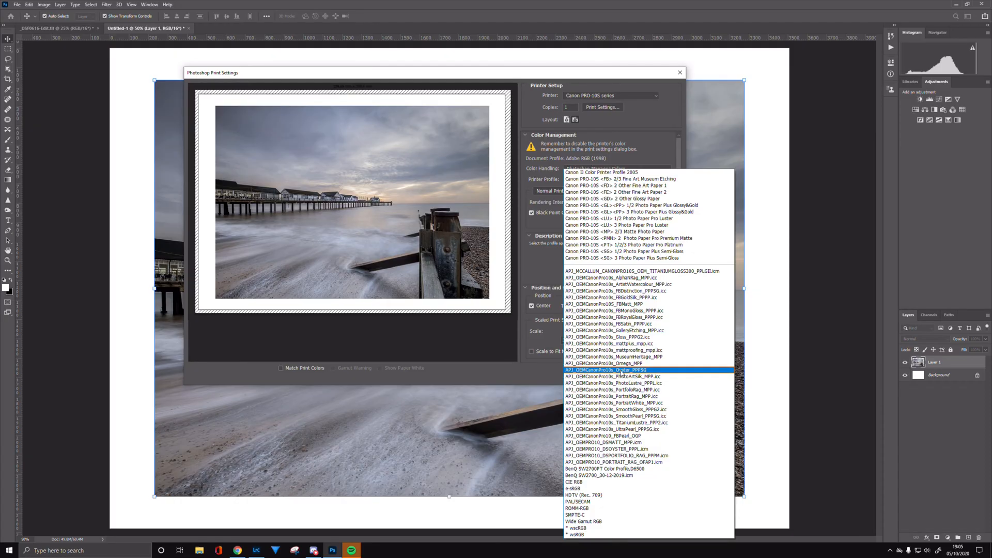
pyautogui.moveTo(622, 373)
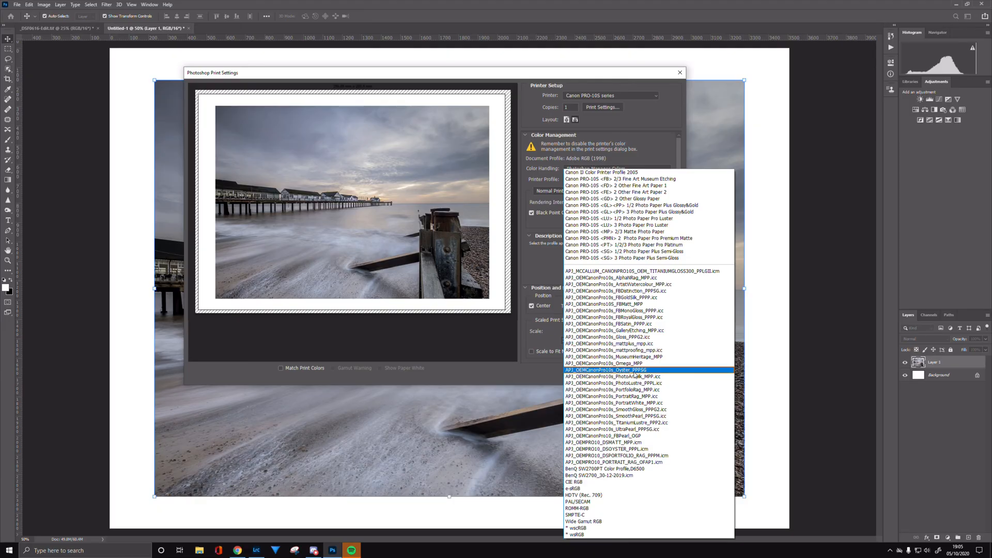
pyautogui.moveTo(641, 376)
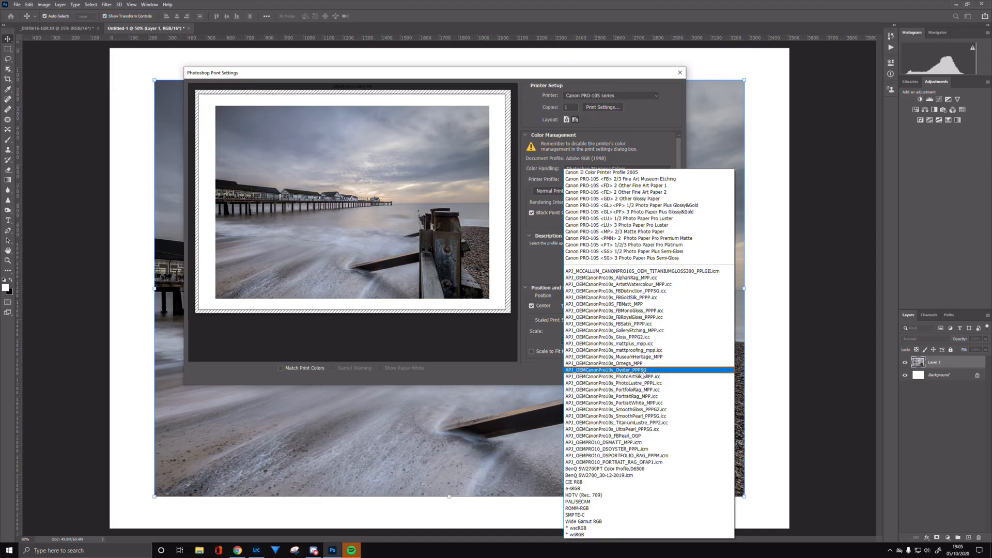
pyautogui.moveTo(644, 373)
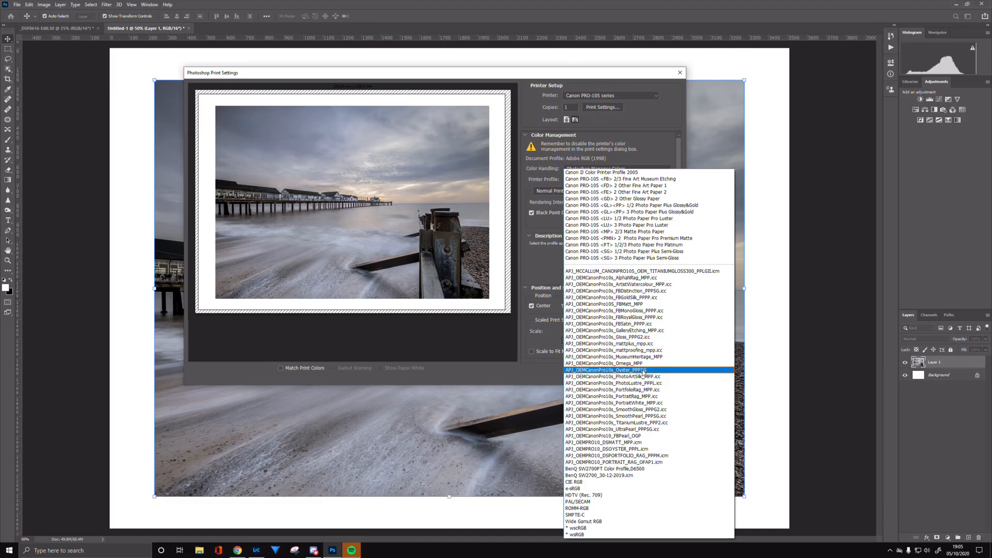
# Step: Choose the AP1_OEMCanonPro10s_Oyster_PPPSG printer profile
pyautogui.click(602, 370)
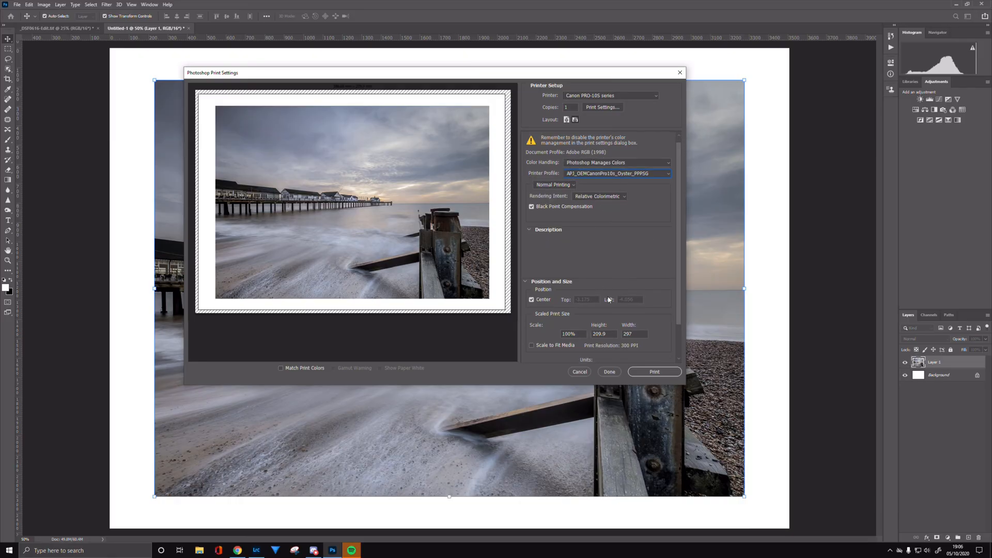
pyautogui.moveTo(577, 307)
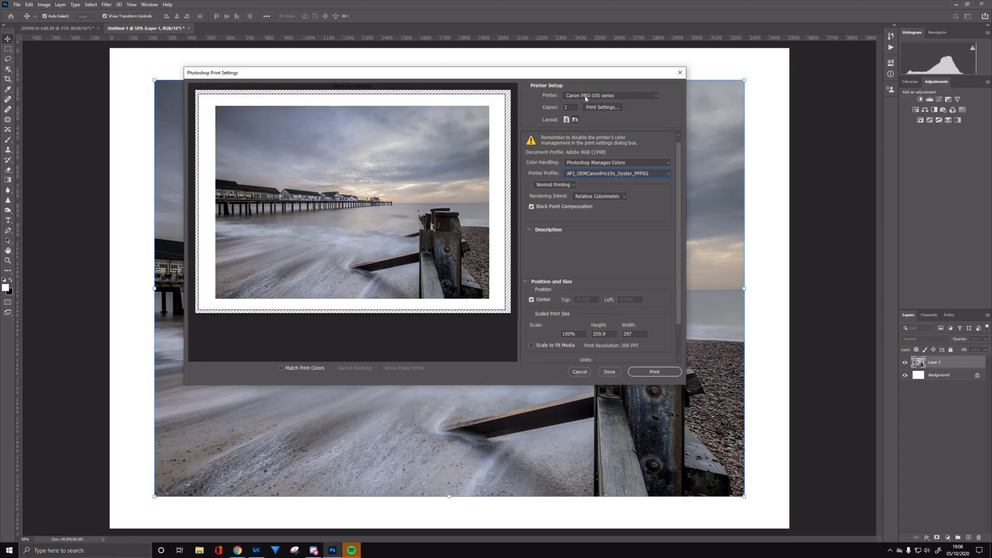
pyautogui.moveTo(588, 98)
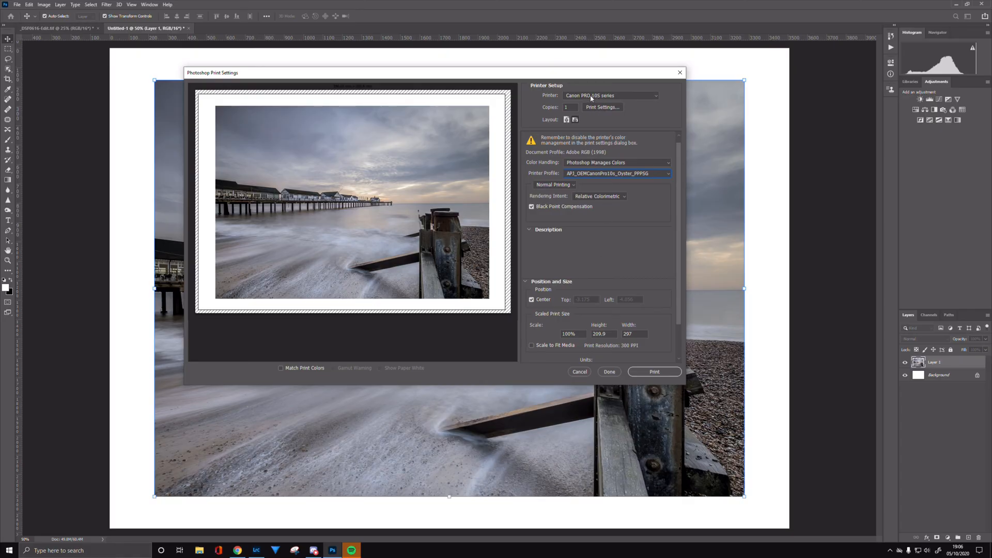
pyautogui.moveTo(611, 95)
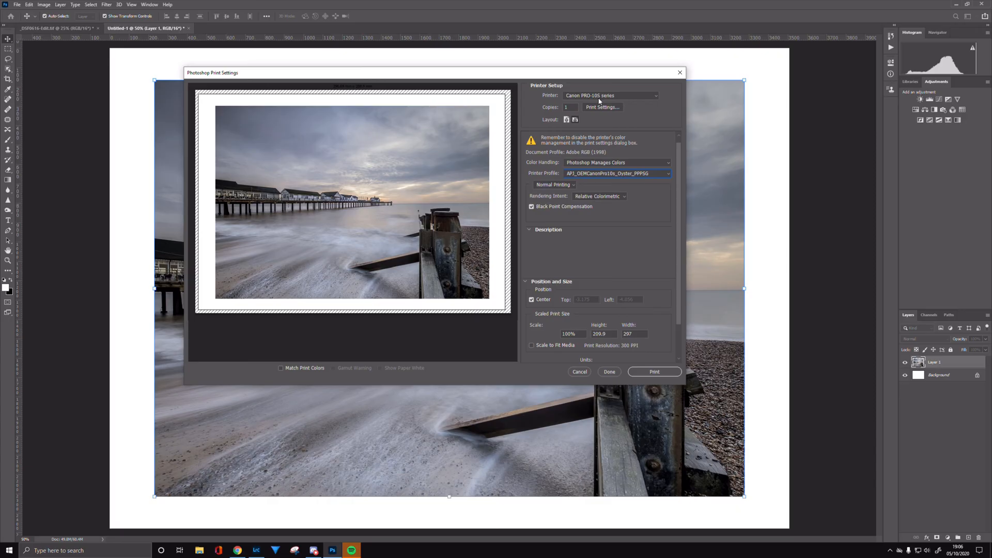
pyautogui.moveTo(567, 141)
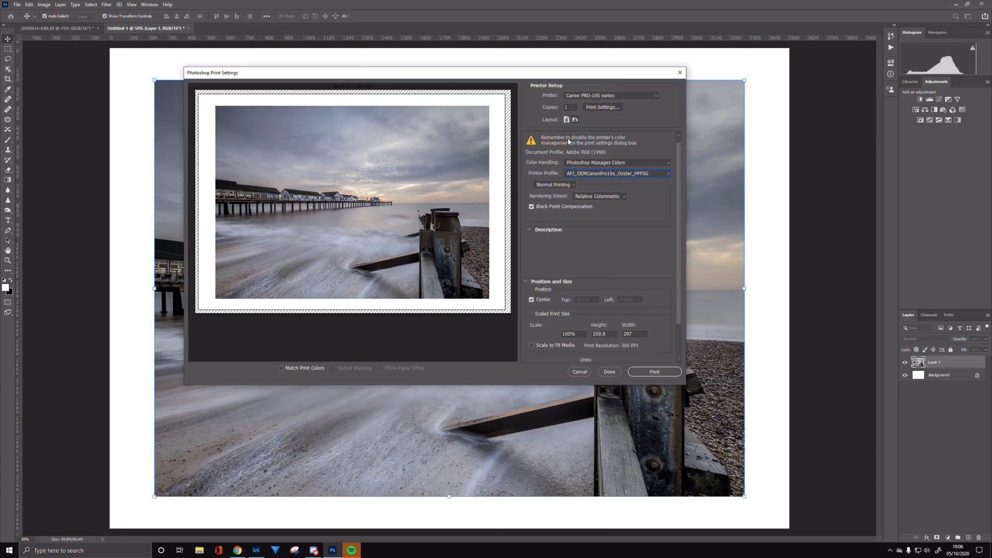
pyautogui.moveTo(585, 145)
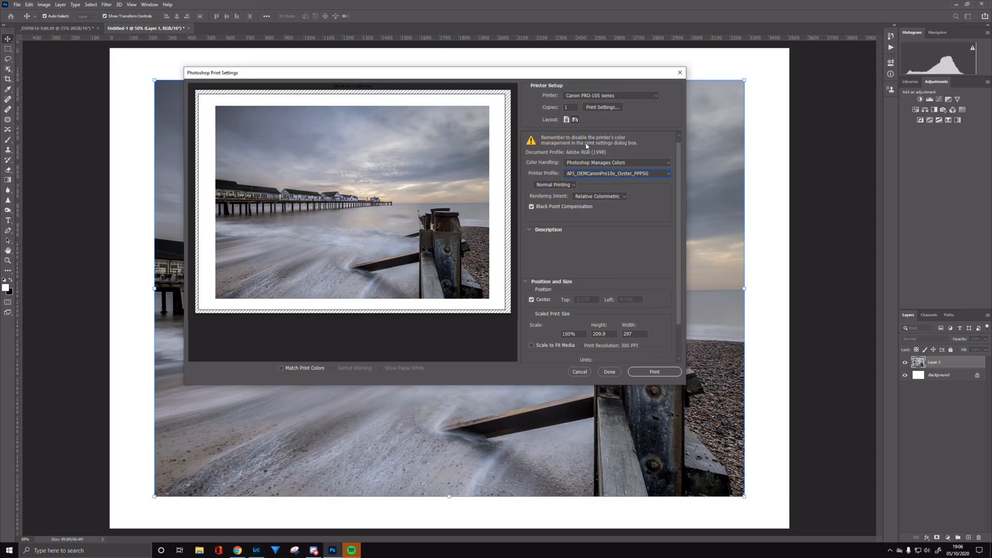
pyautogui.moveTo(637, 147)
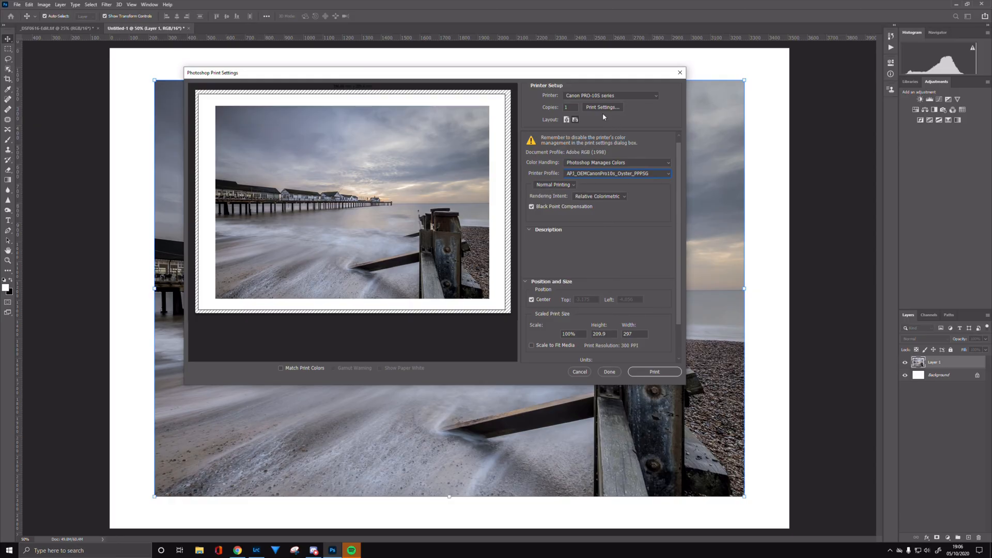
pyautogui.moveTo(601, 106)
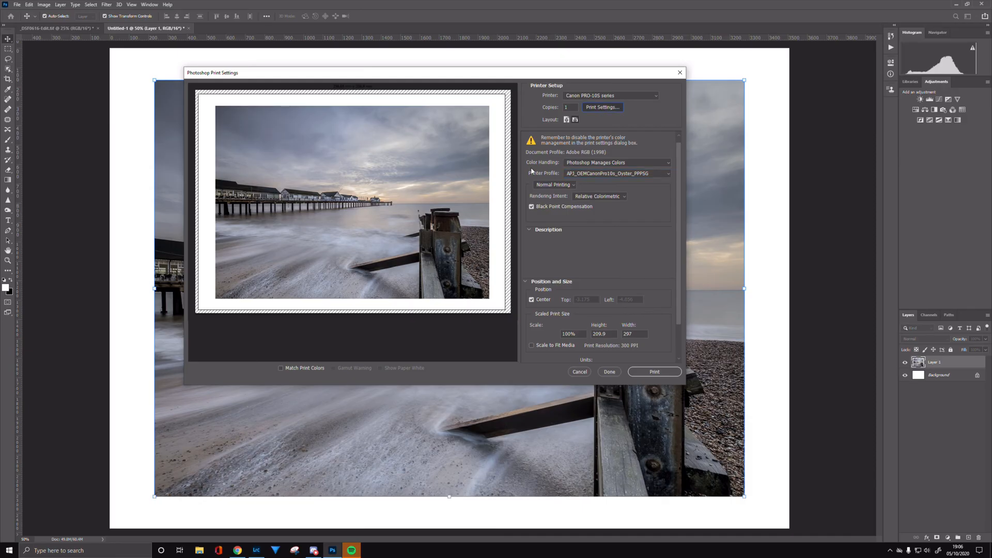
# Step: In the Canon PRO-10S driver properties, keep Photo Paper Plus Semi-gloss as the media type
pyautogui.click(601, 107)
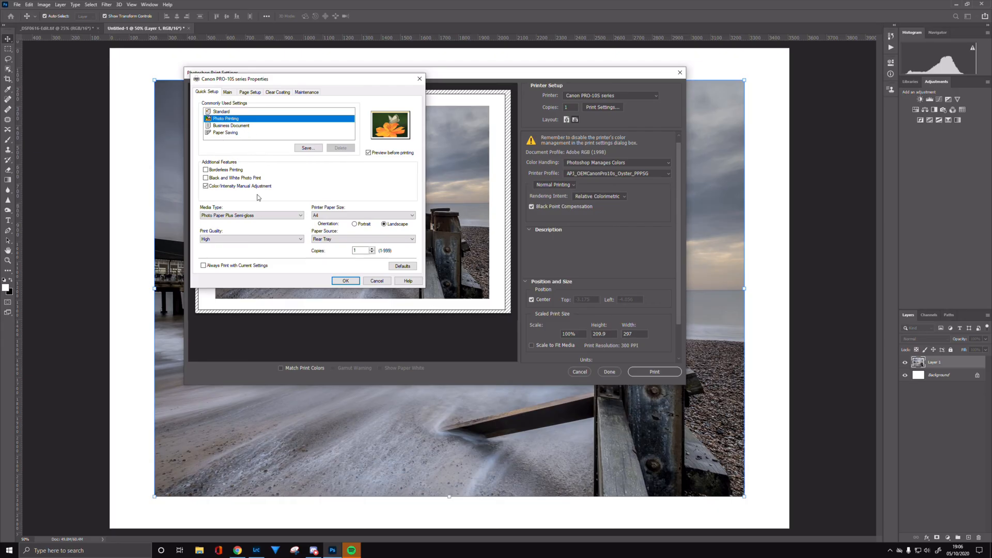
pyautogui.click(362, 215)
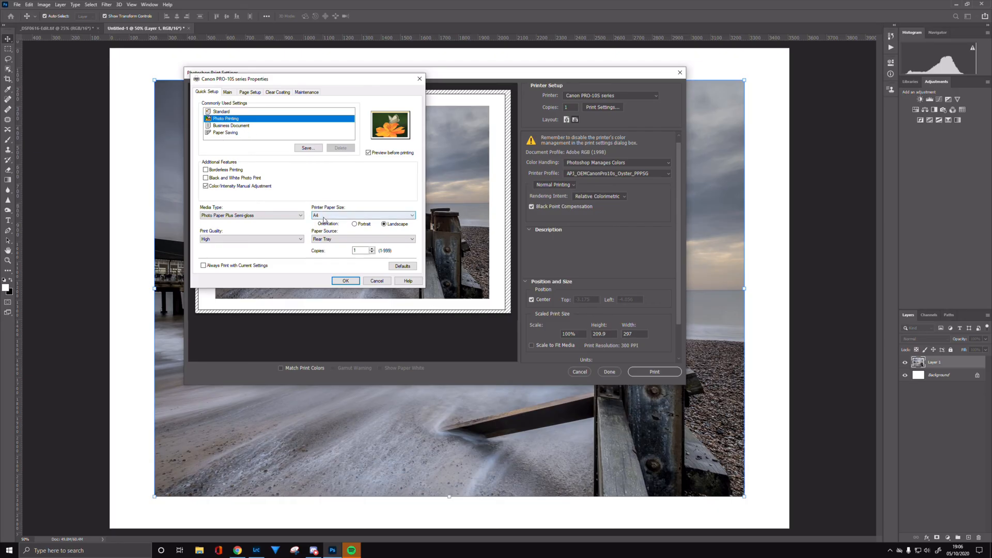
pyautogui.moveTo(322, 218)
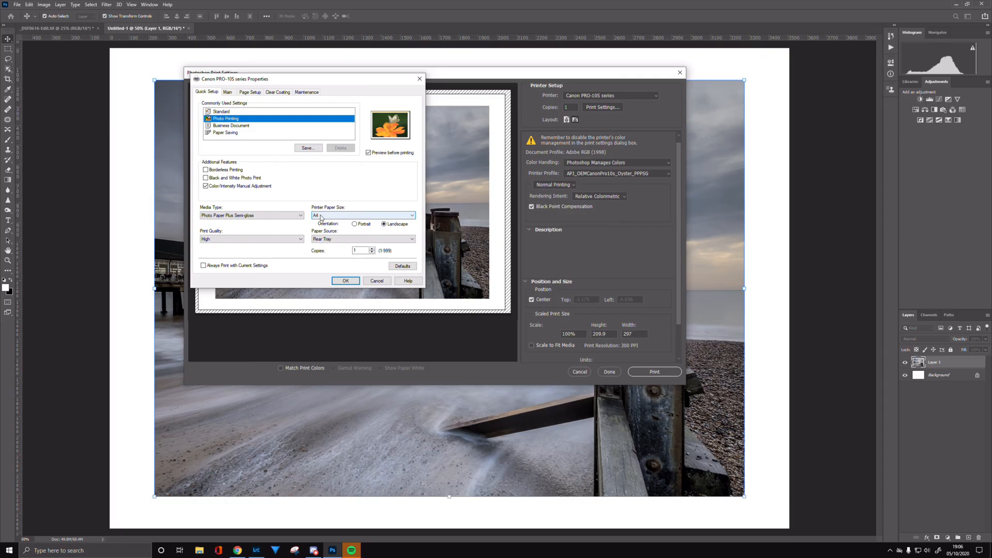
pyautogui.moveTo(292, 224)
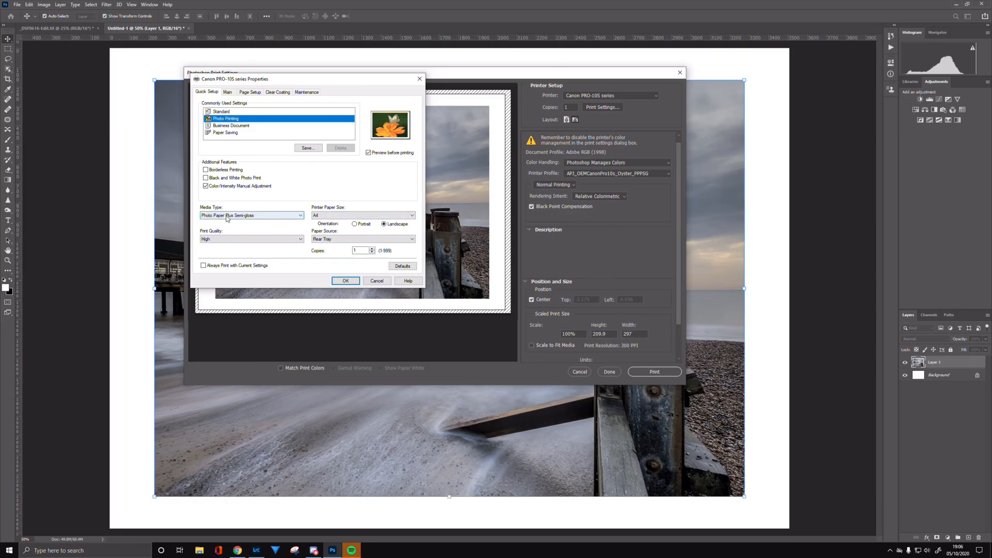
pyautogui.click(251, 215)
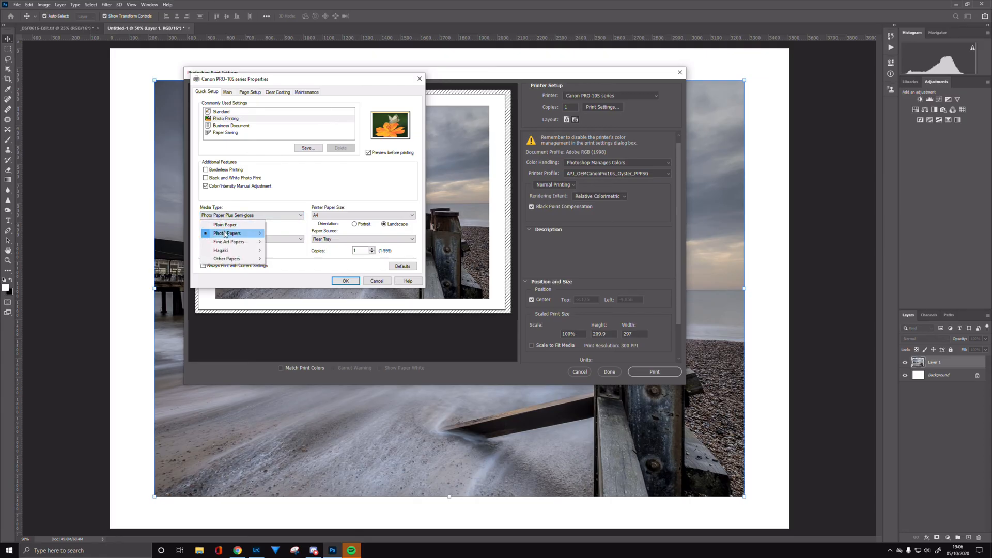
pyautogui.moveTo(227, 232)
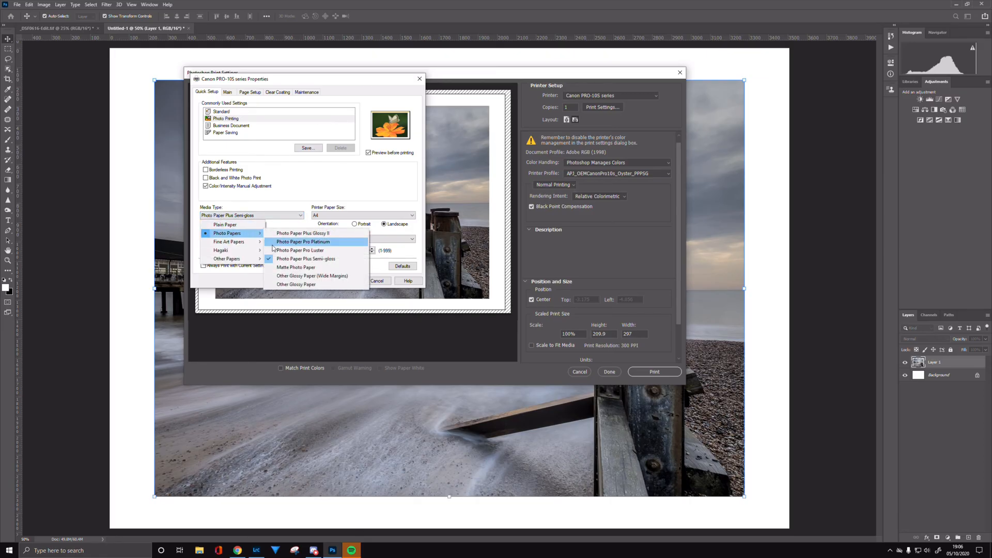
pyautogui.moveTo(306, 258)
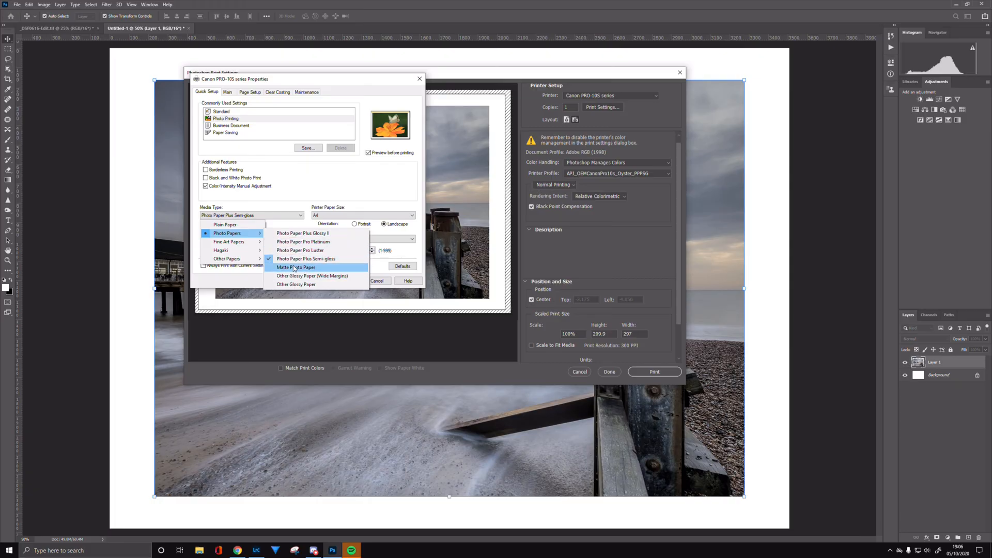
pyautogui.moveTo(303, 242)
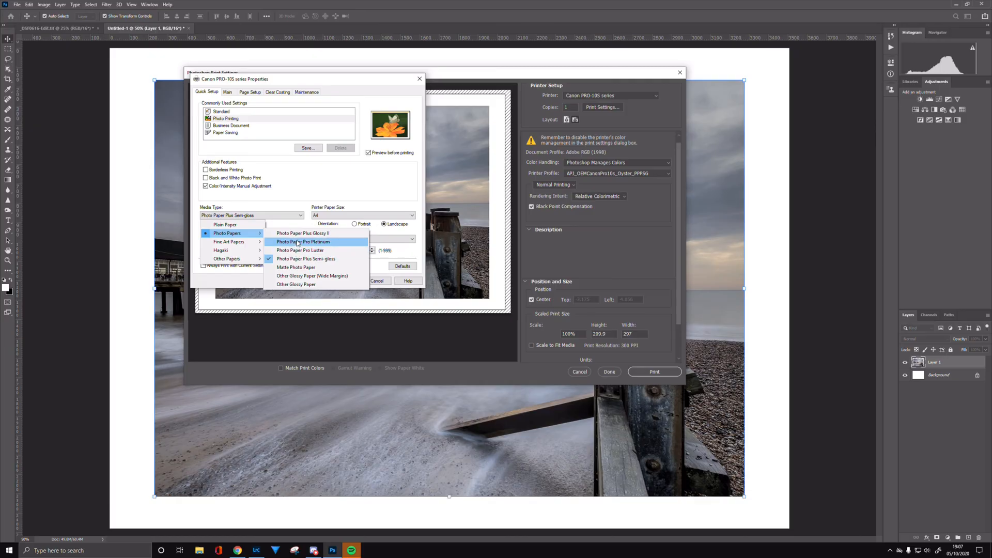
pyautogui.moveTo(294, 259)
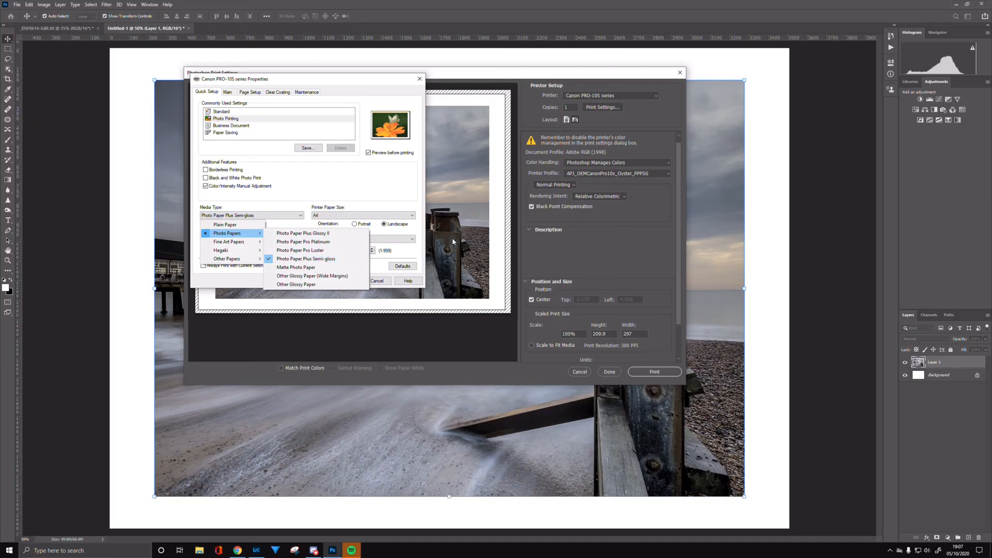
pyautogui.moveTo(306, 258)
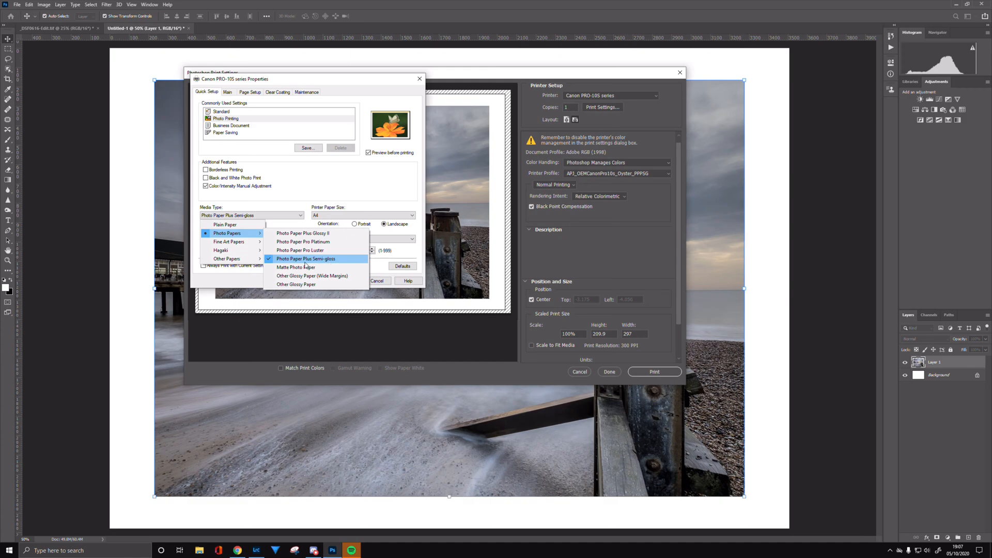
pyautogui.click(307, 258)
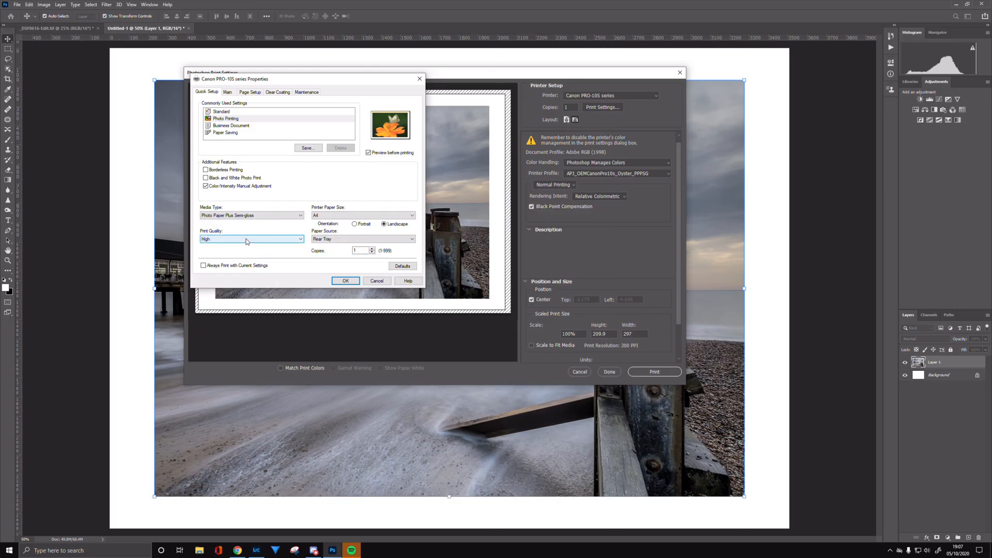
# Step: Set print quality to High and keep Preview before printing checked
pyautogui.click(250, 239)
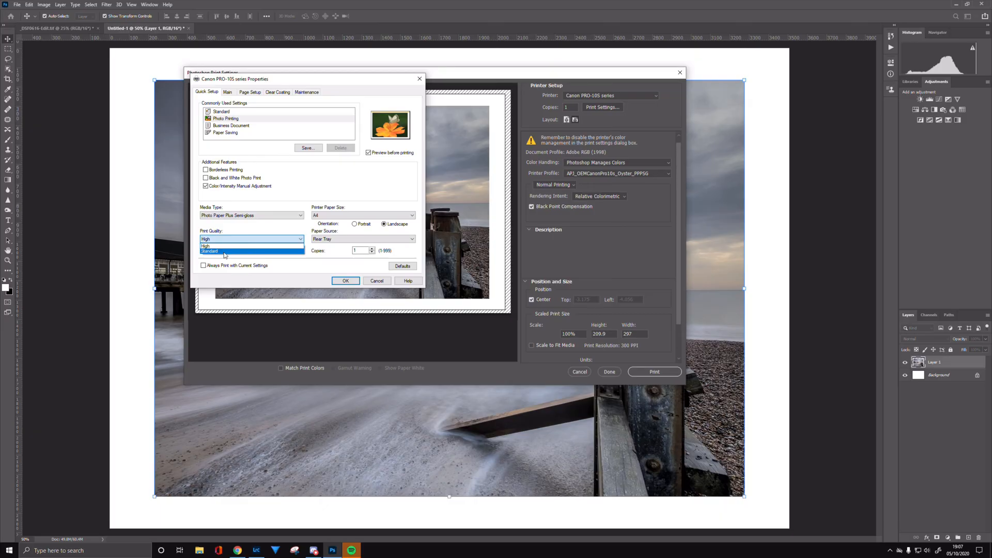
pyautogui.moveTo(224, 247)
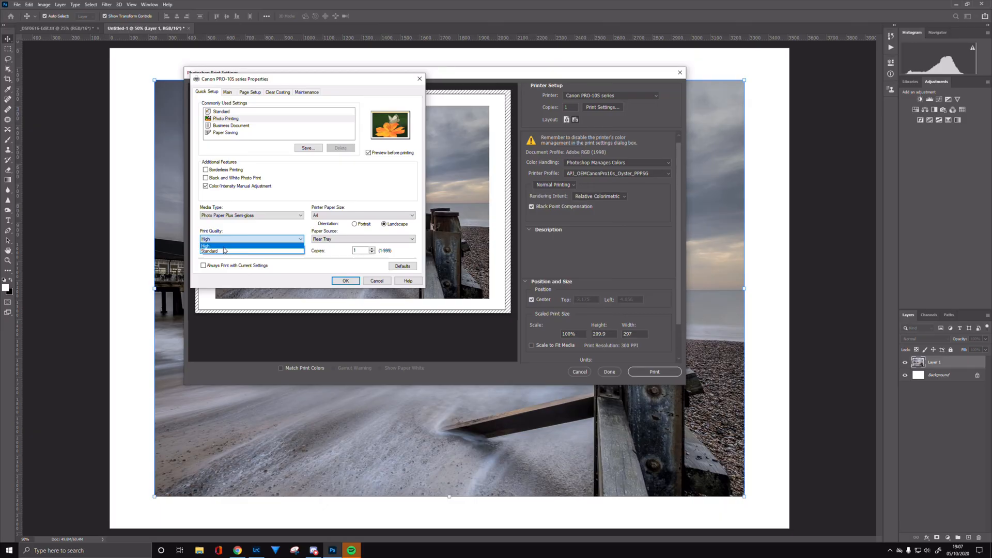
pyautogui.click(205, 246)
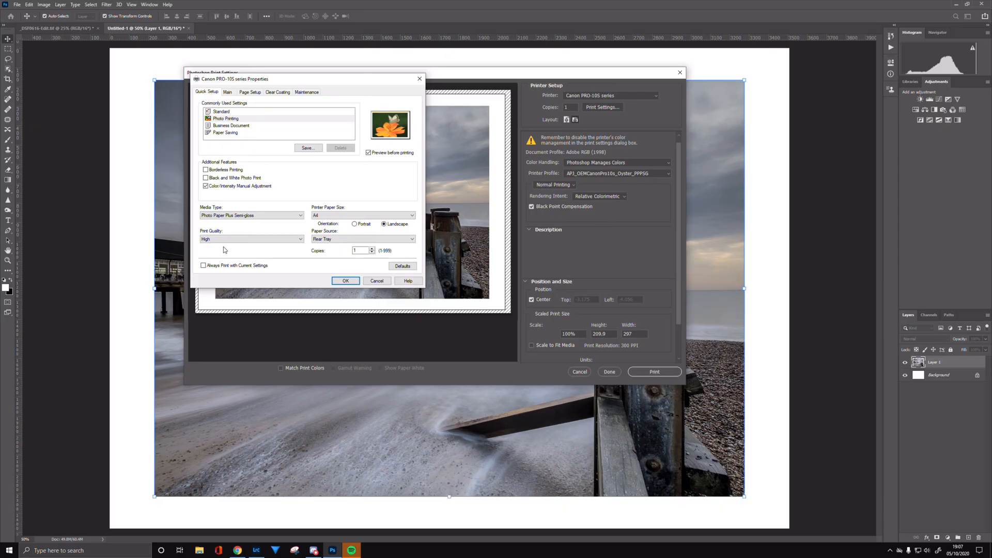
pyautogui.click(251, 239)
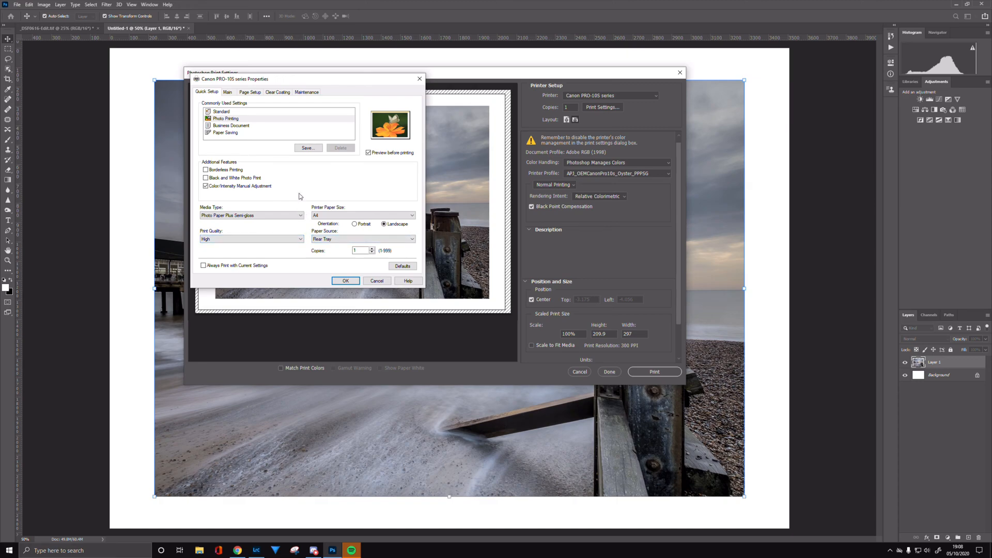
pyautogui.moveTo(359, 156)
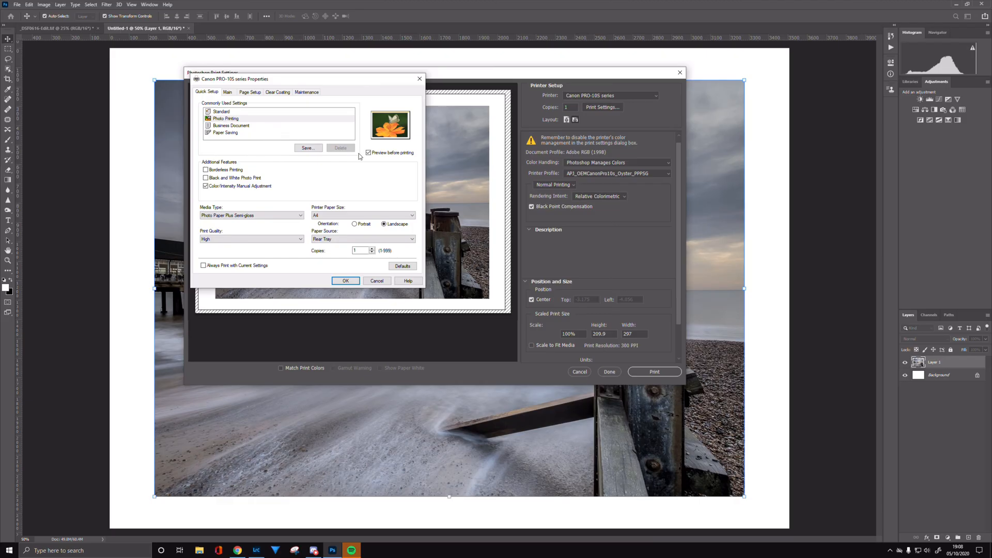
pyautogui.click(368, 153)
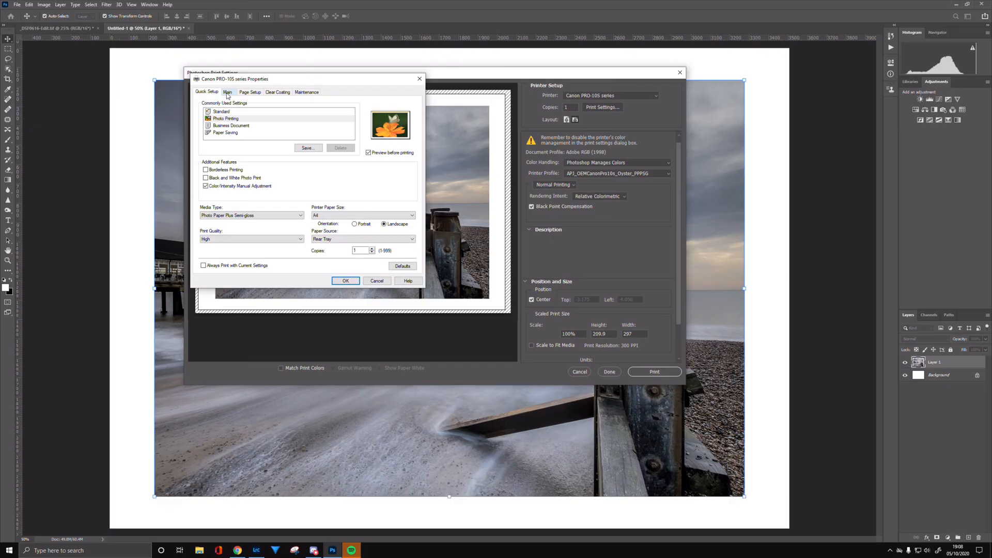
# Step: Show the Canon driver's Main settings and open Manual Color Adjustment from Color/Intensity
pyautogui.click(228, 92)
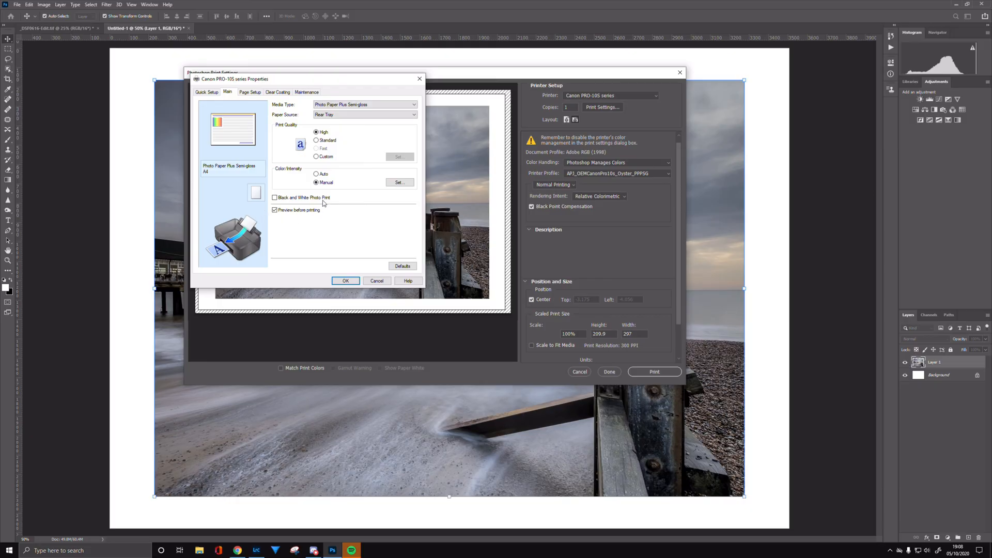
pyautogui.moveTo(316, 182)
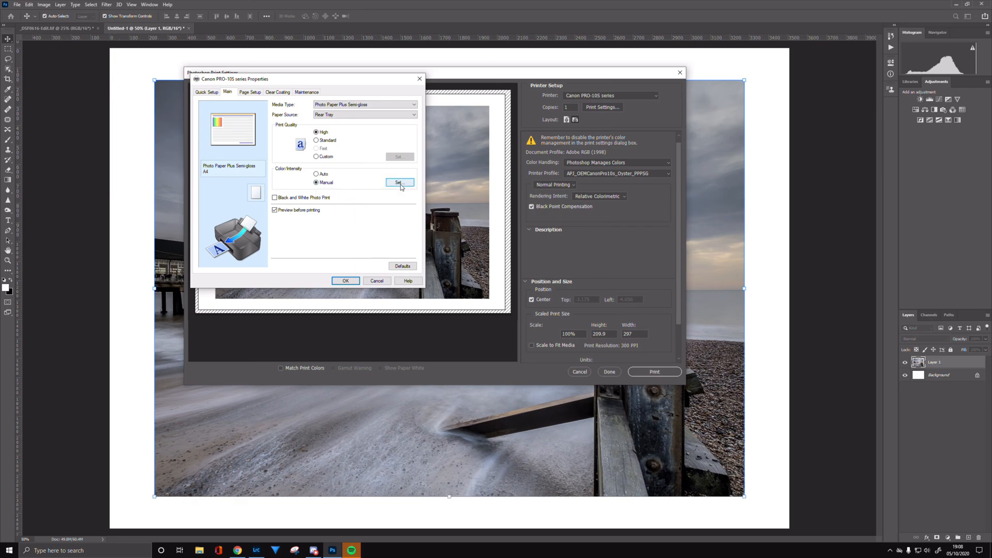
pyautogui.click(399, 183)
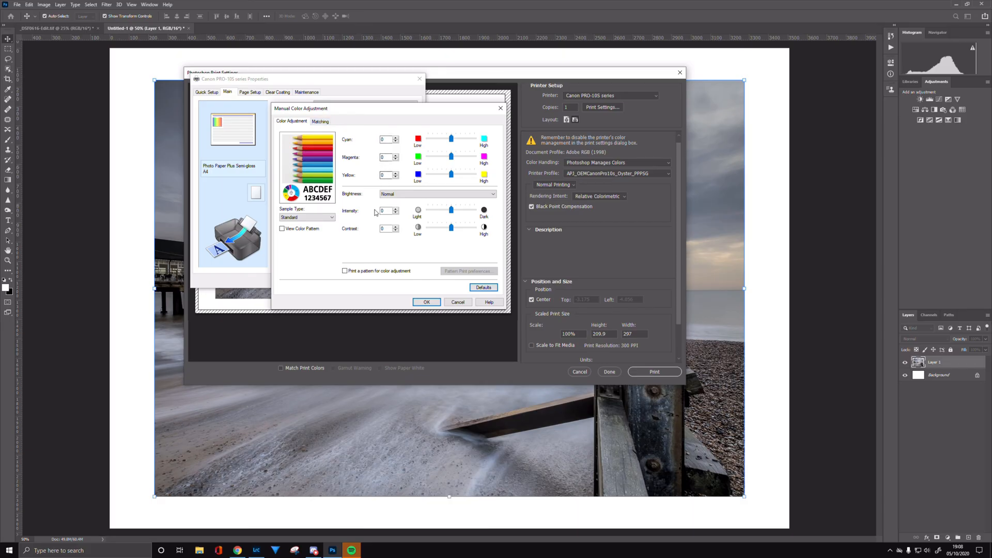
# Step: Set the driver's Color Correction to None on Matching and confirm the printer properties
pyautogui.click(319, 121)
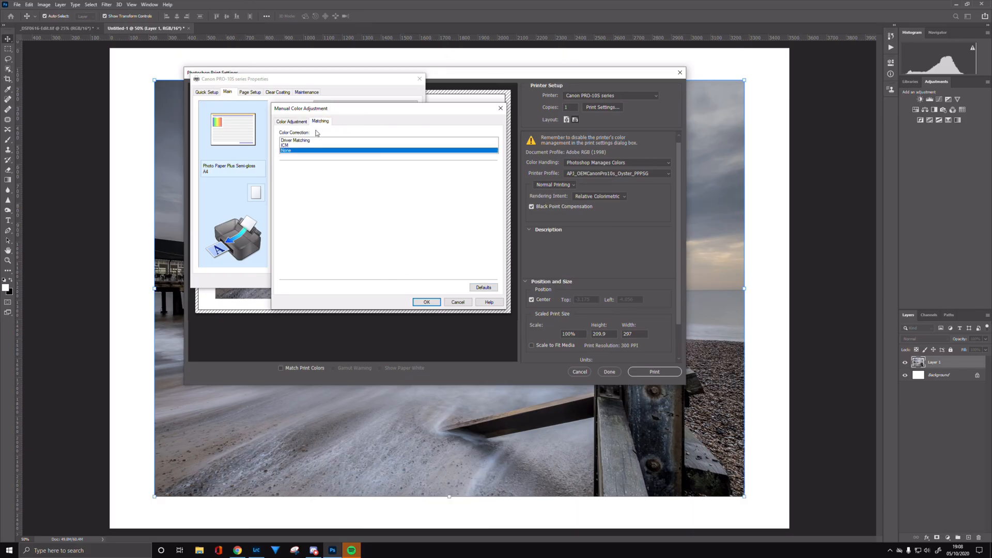
pyautogui.click(288, 151)
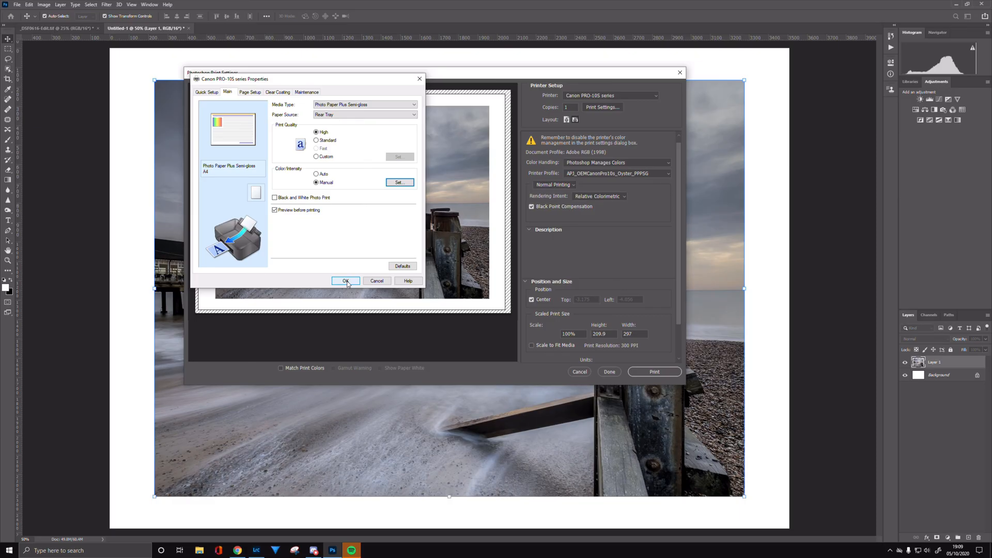
pyautogui.click(345, 281)
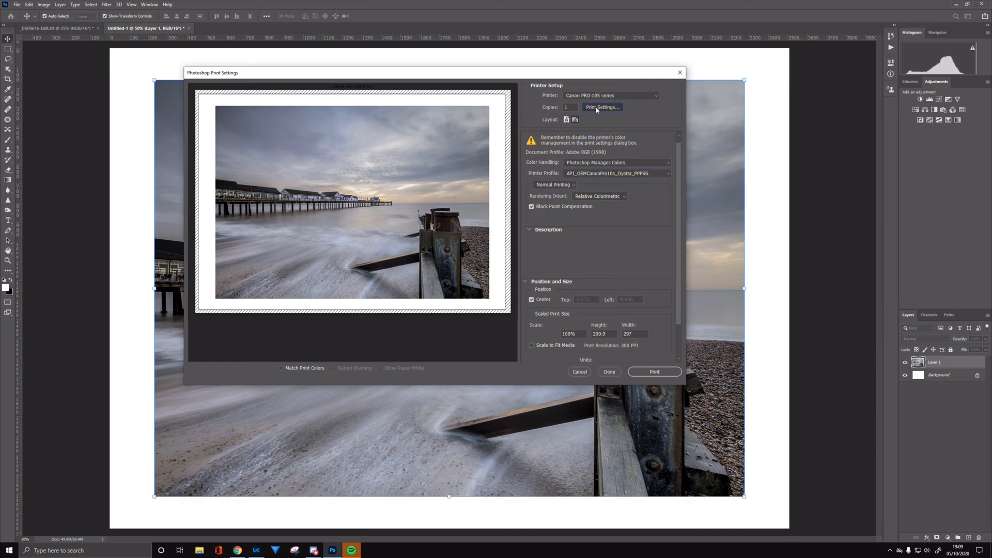
pyautogui.click(601, 106)
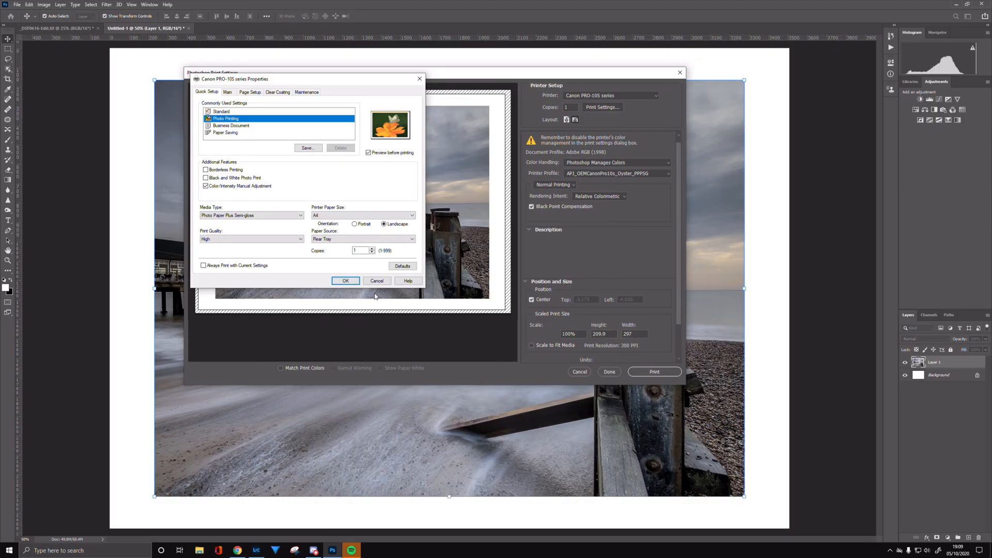
pyautogui.click(345, 280)
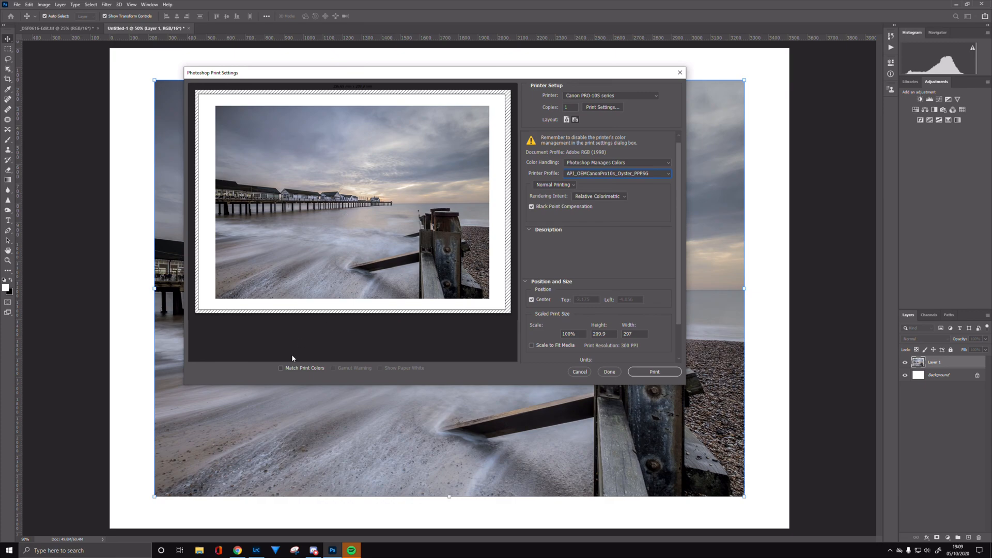
pyautogui.moveTo(319, 431)
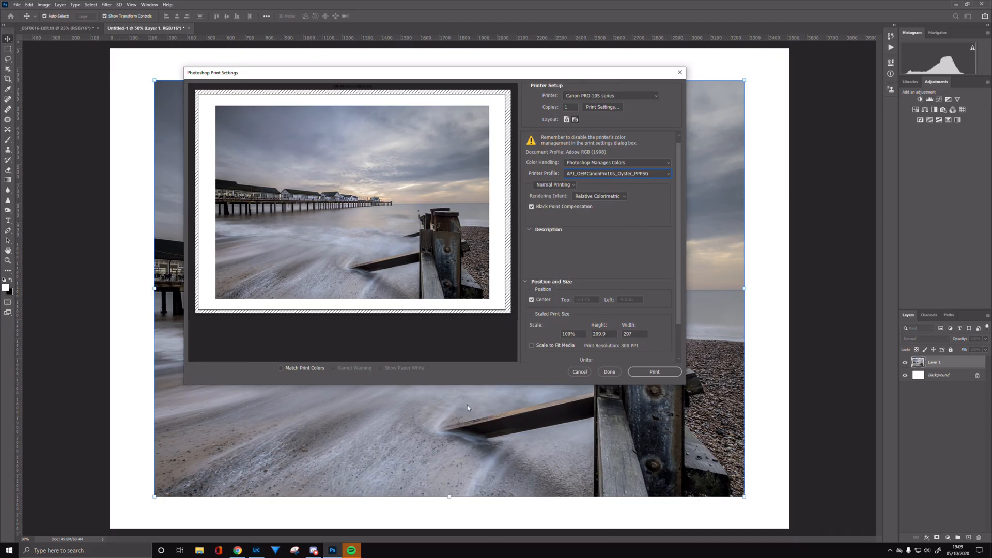
pyautogui.moveTo(463, 379)
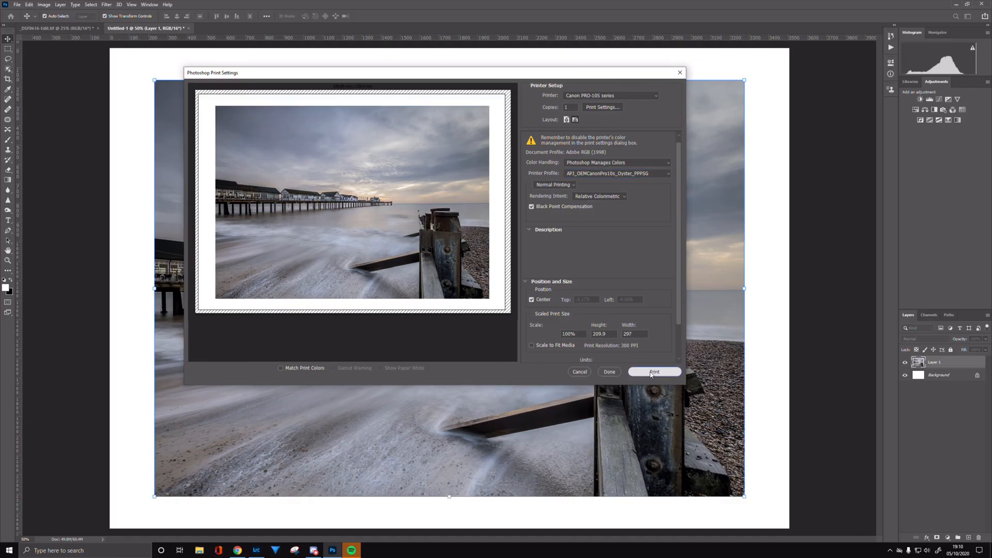
# Step: Send the pier photo to print so Canon IJ Preview shows it on the A4 semi-gloss page
pyautogui.click(653, 371)
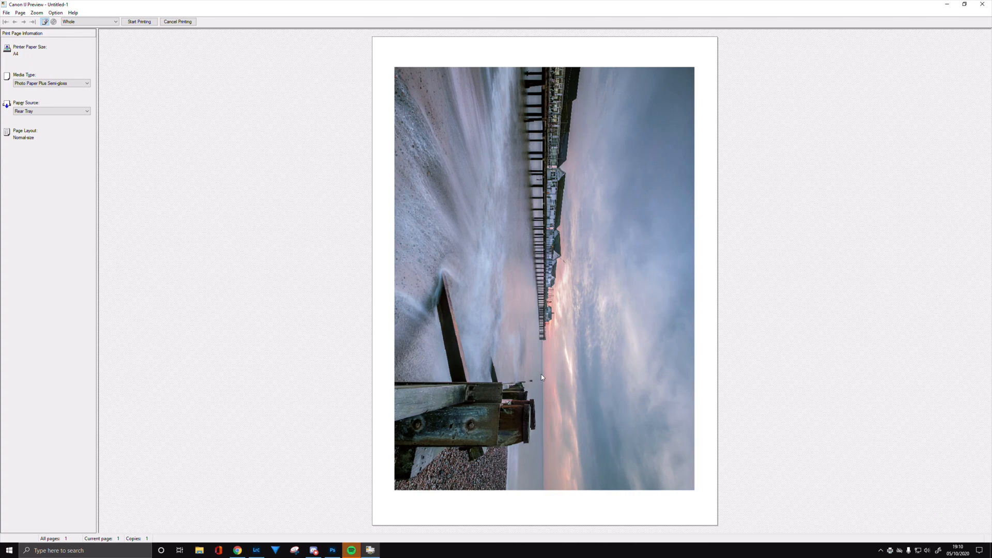
pyautogui.moveTo(696, 65)
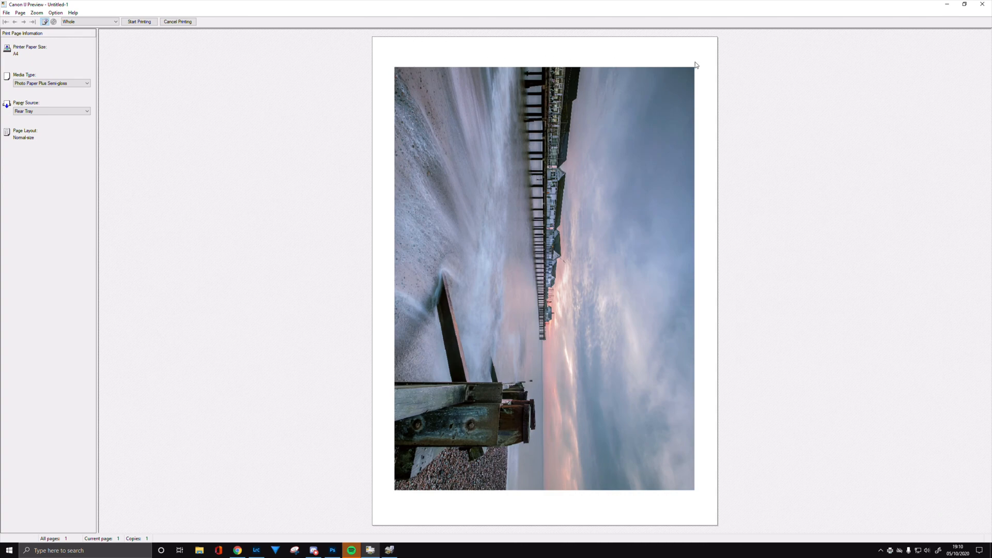
pyautogui.moveTo(400, 498)
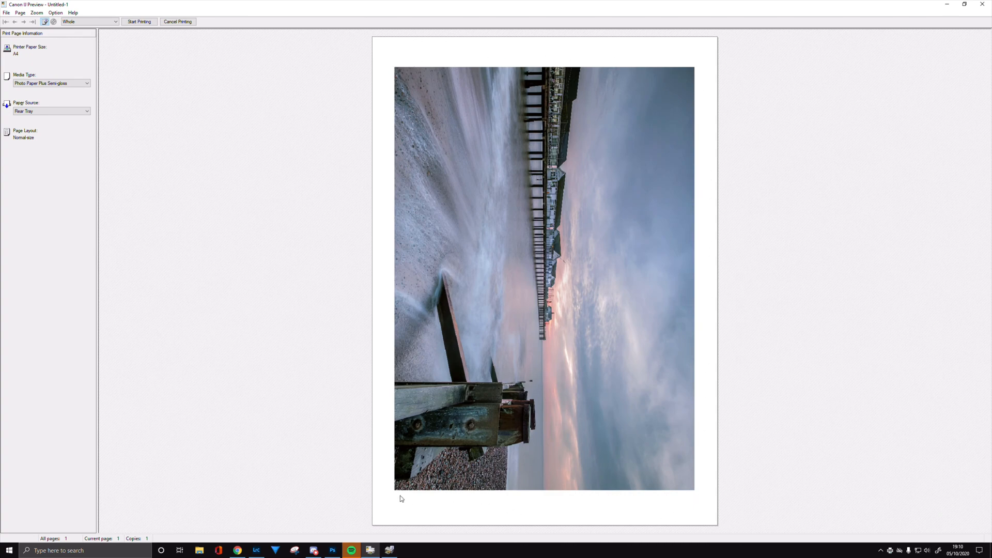
pyautogui.moveTo(671, 65)
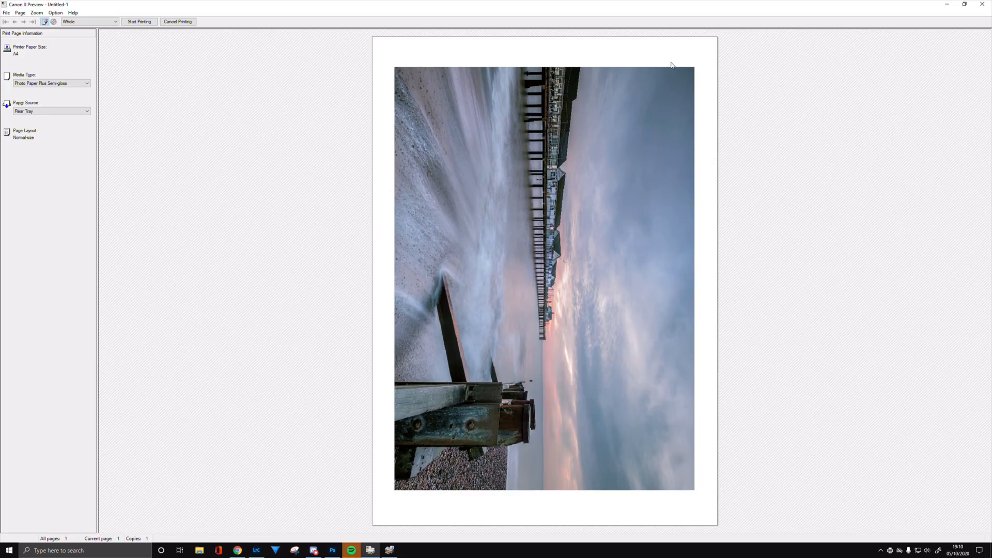
pyautogui.moveTo(464, 509)
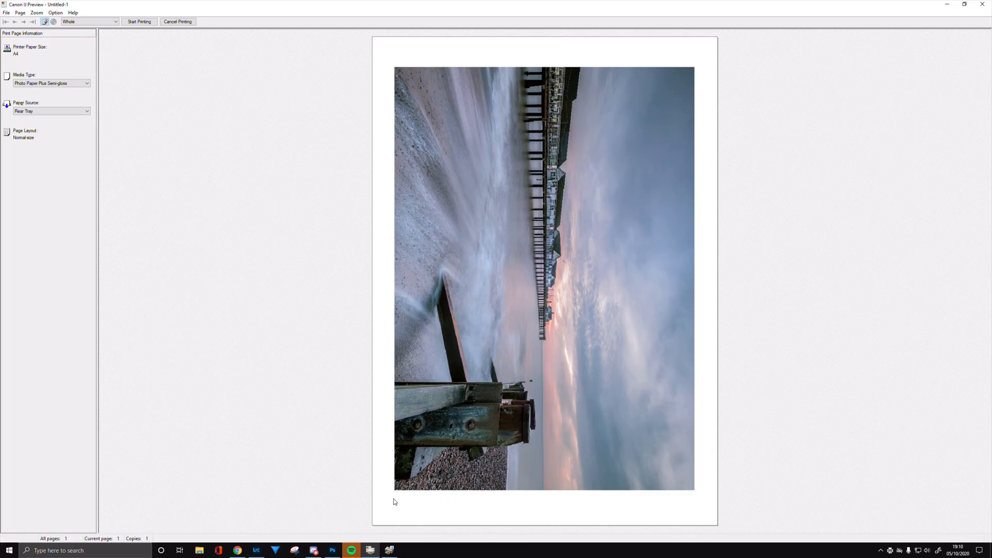
pyautogui.moveTo(199, 130)
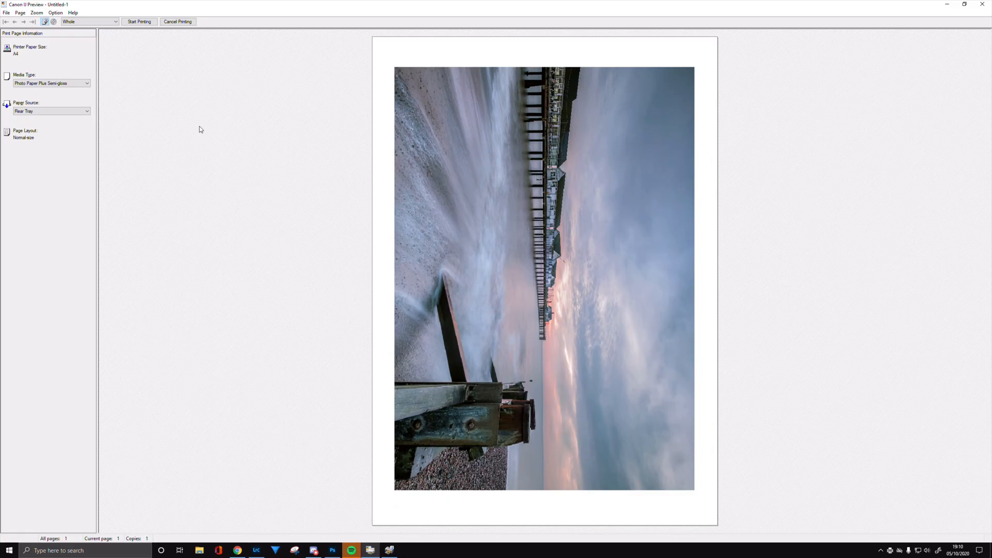
pyautogui.moveTo(33, 64)
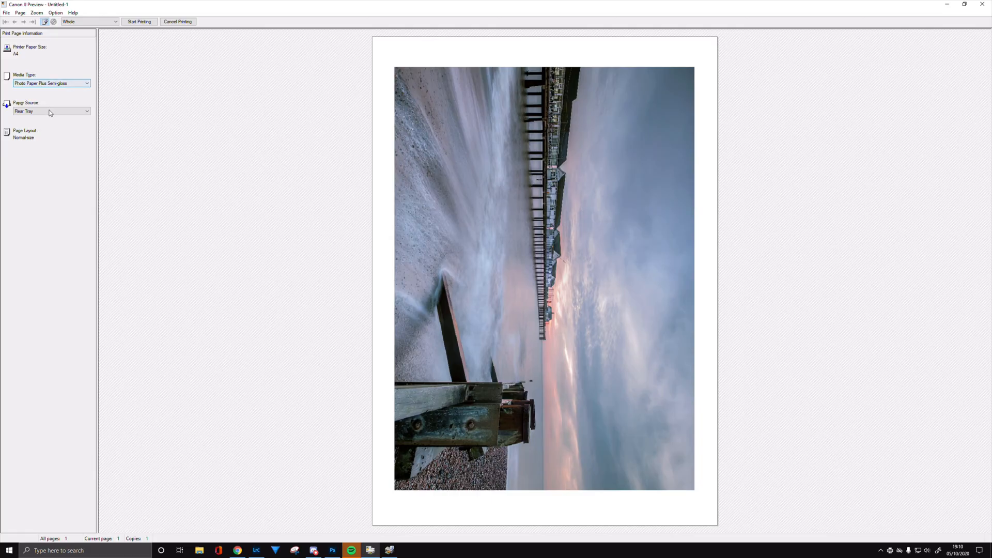
pyautogui.moveTo(139, 22)
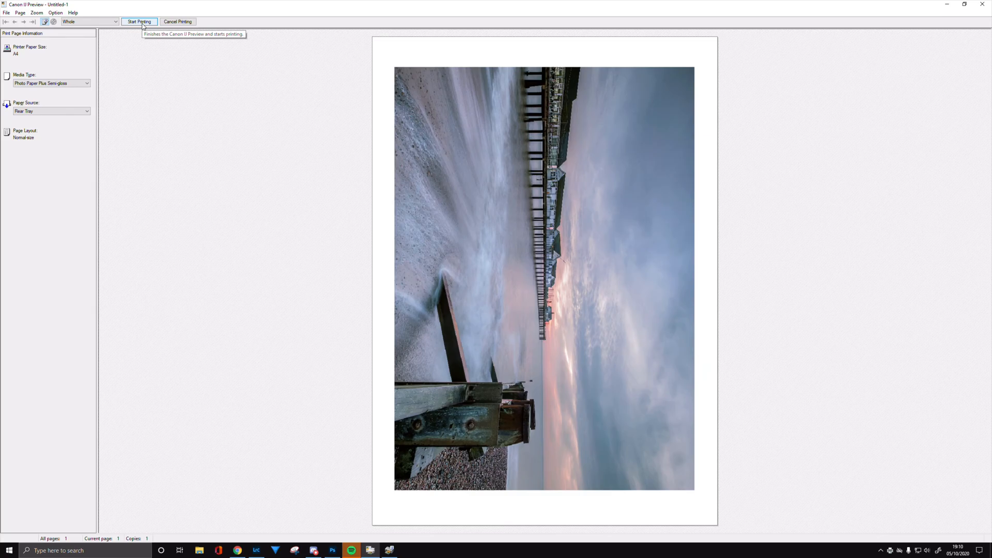
pyautogui.moveTo(138, 21)
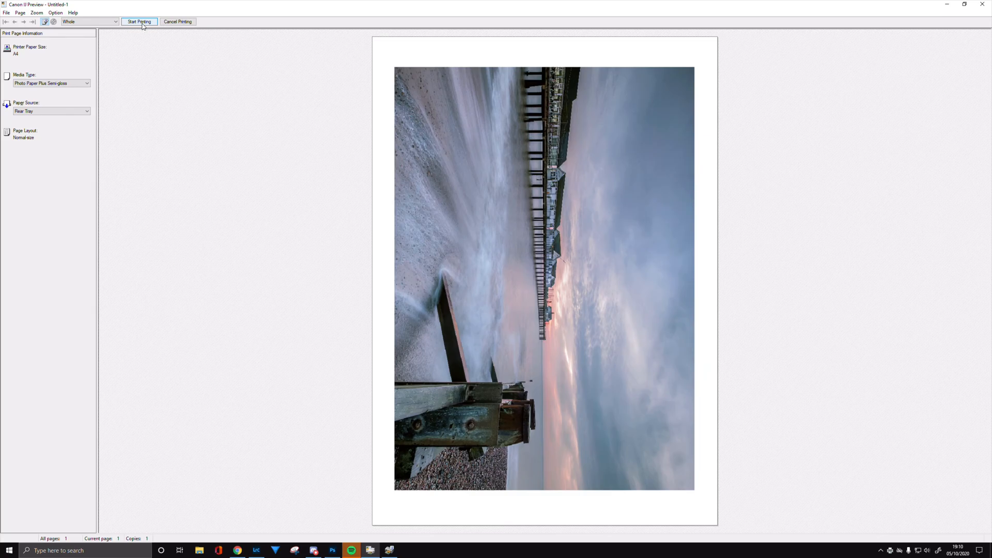